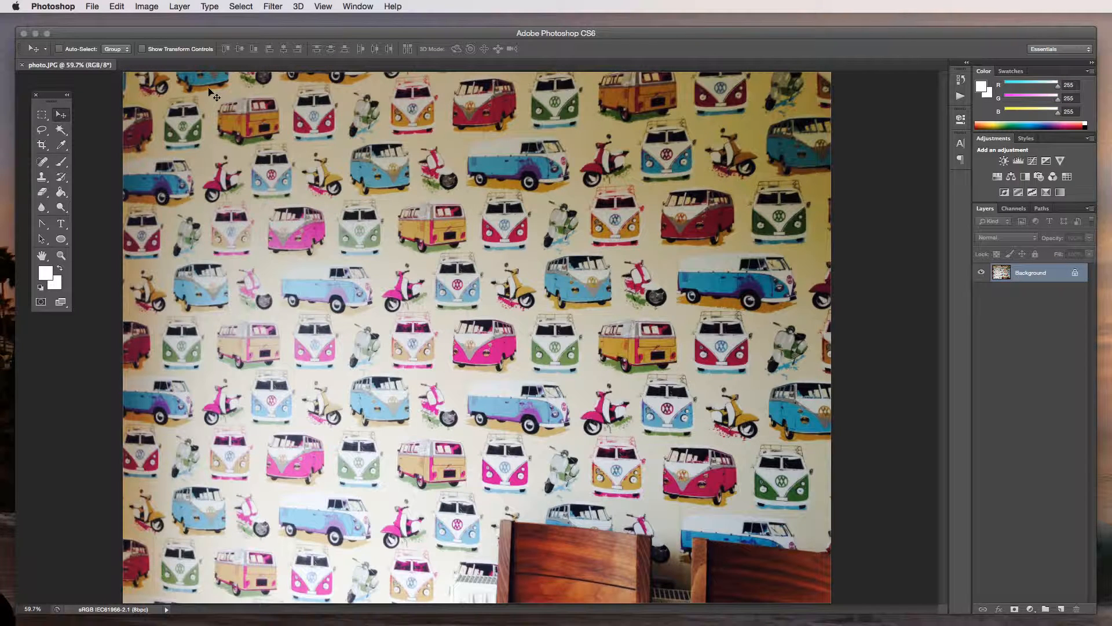
Bring up Levels on the wallpaper photo and move its window clear of the image
{"action": "left_click", "coordinate": [146, 6]}
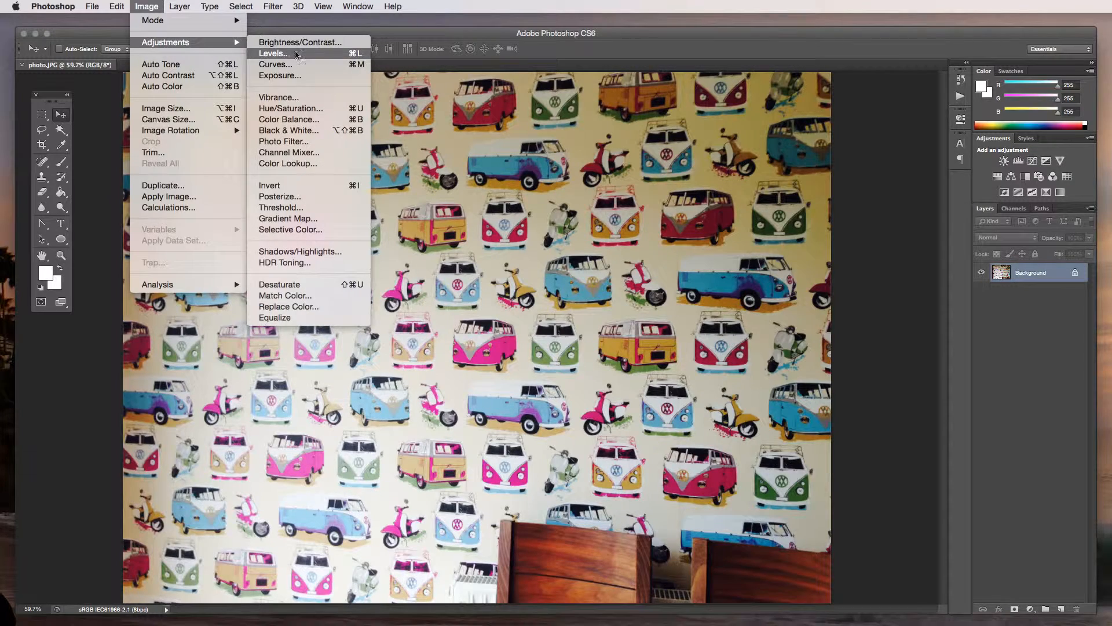
{"action": "left_click", "coordinate": [277, 53]}
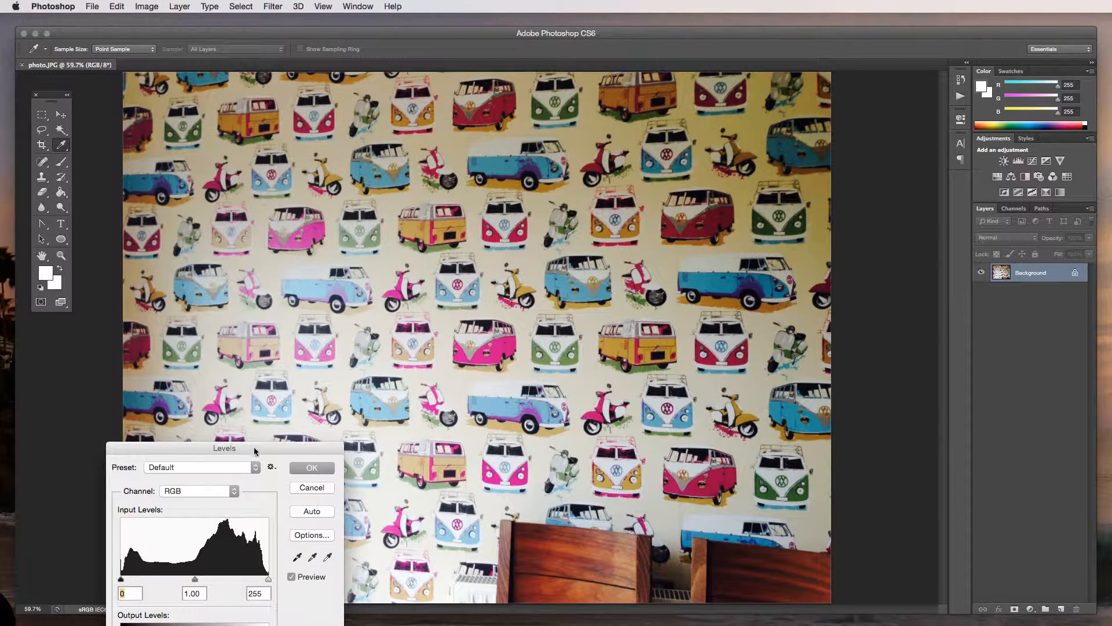
{"action": "left_click_drag", "start_coordinate": [223, 448], "coordinate": [687, 304]}
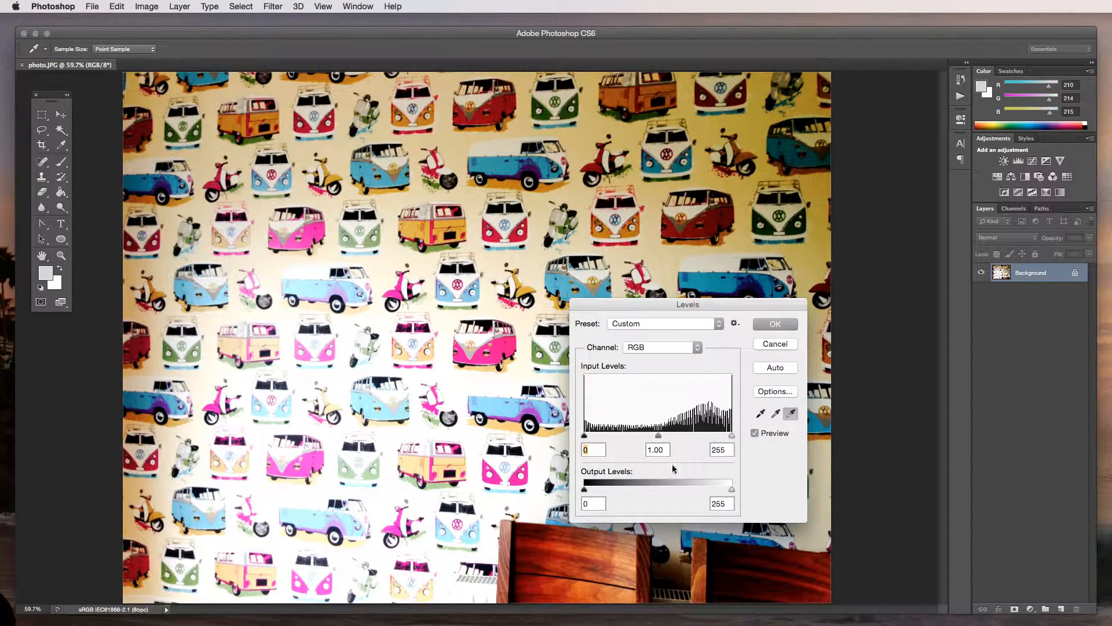
Preview input levels 32, 1.81, 211 so the cream wall turns white with more contrast
{"action": "left_click_drag", "start_coordinate": [658, 435], "coordinate": [624, 435]}
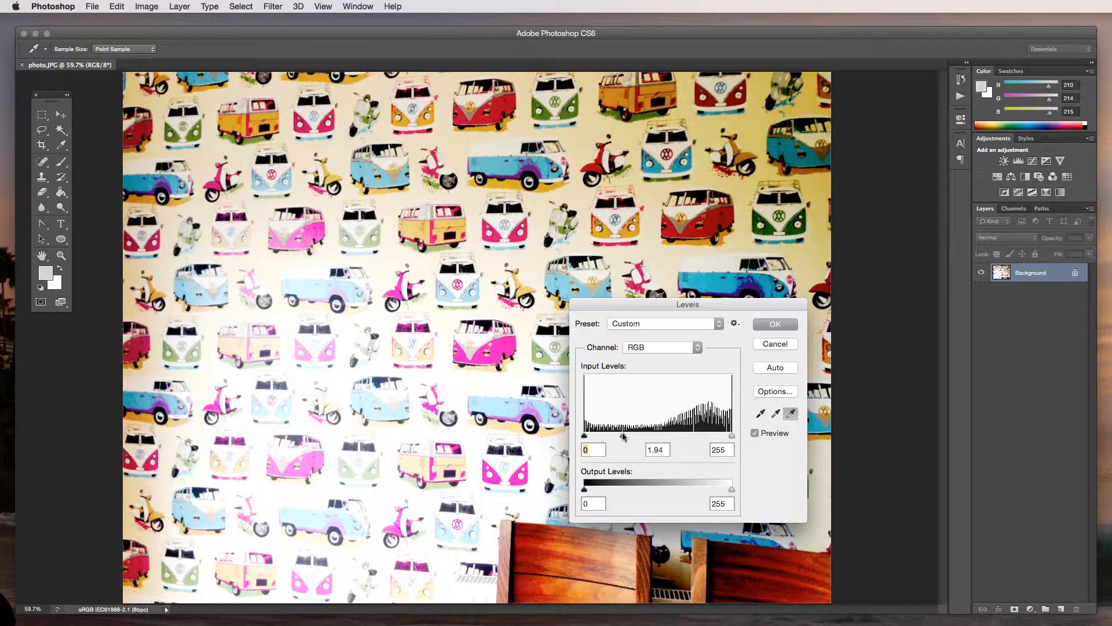
{"action": "left_click_drag", "start_coordinate": [627, 436], "coordinate": [675, 436]}
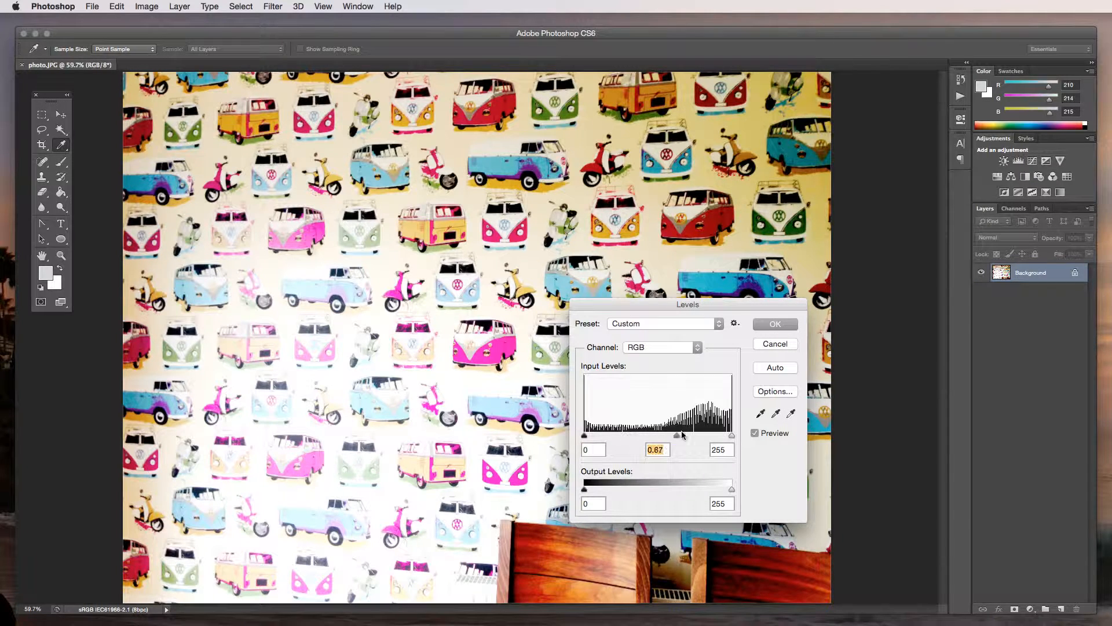
{"action": "left_click_drag", "start_coordinate": [675, 434], "coordinate": [707, 435]}
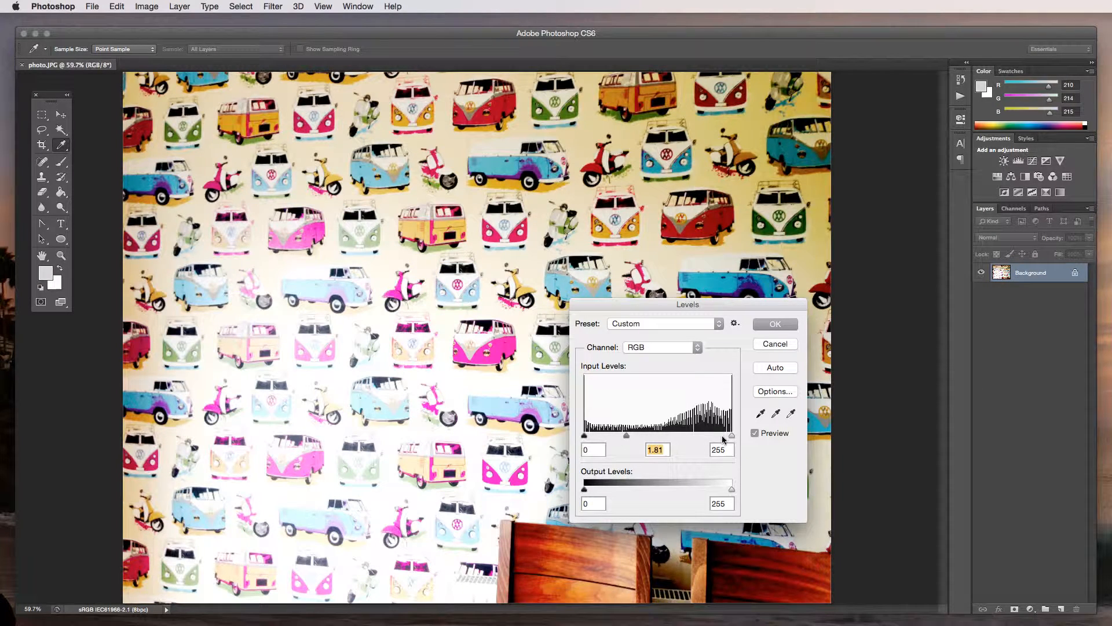
{"action": "left_click_drag", "start_coordinate": [731, 436], "coordinate": [707, 435]}
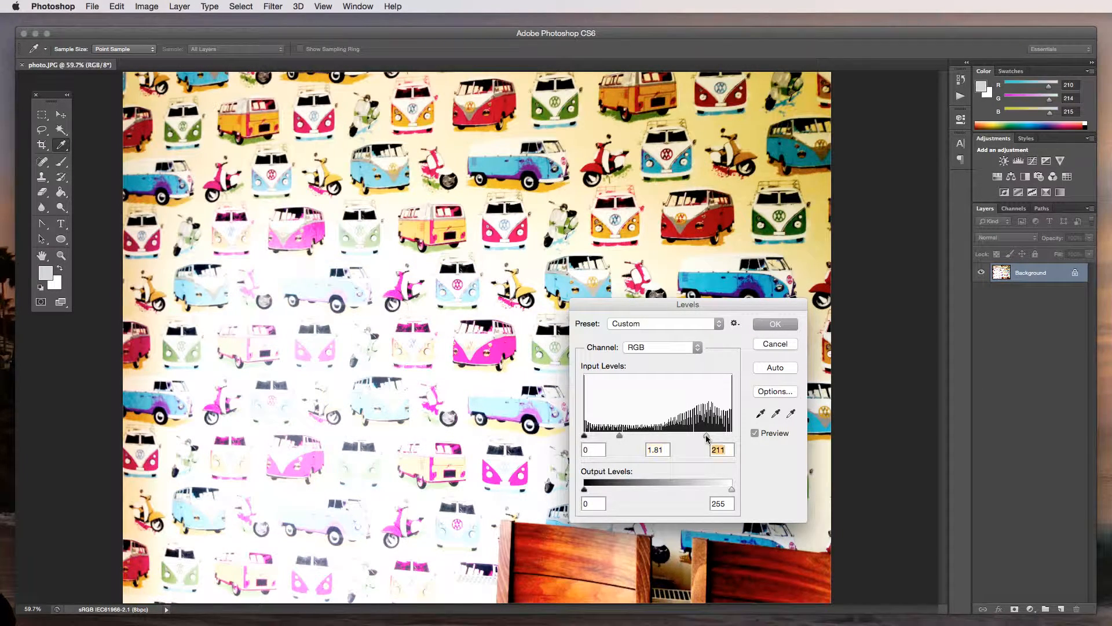
{"action": "left_click_drag", "start_coordinate": [584, 436], "coordinate": [602, 435]}
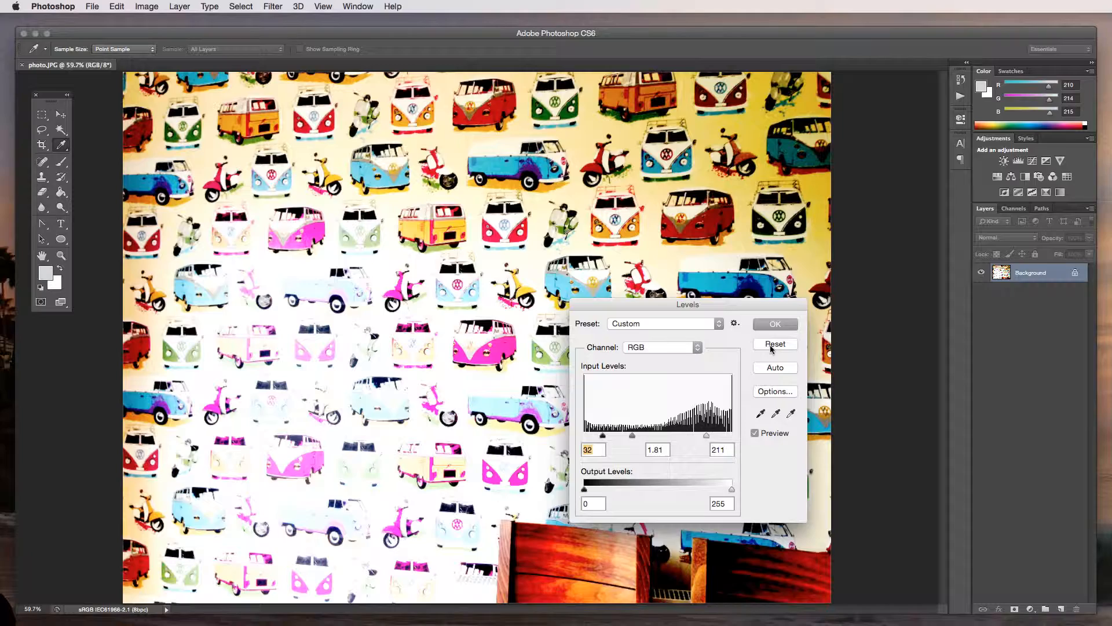
Reset Levels, then apply a gentler correction with whites at 222 and midtones at 1.11
{"action": "left_click", "coordinate": [775, 343]}
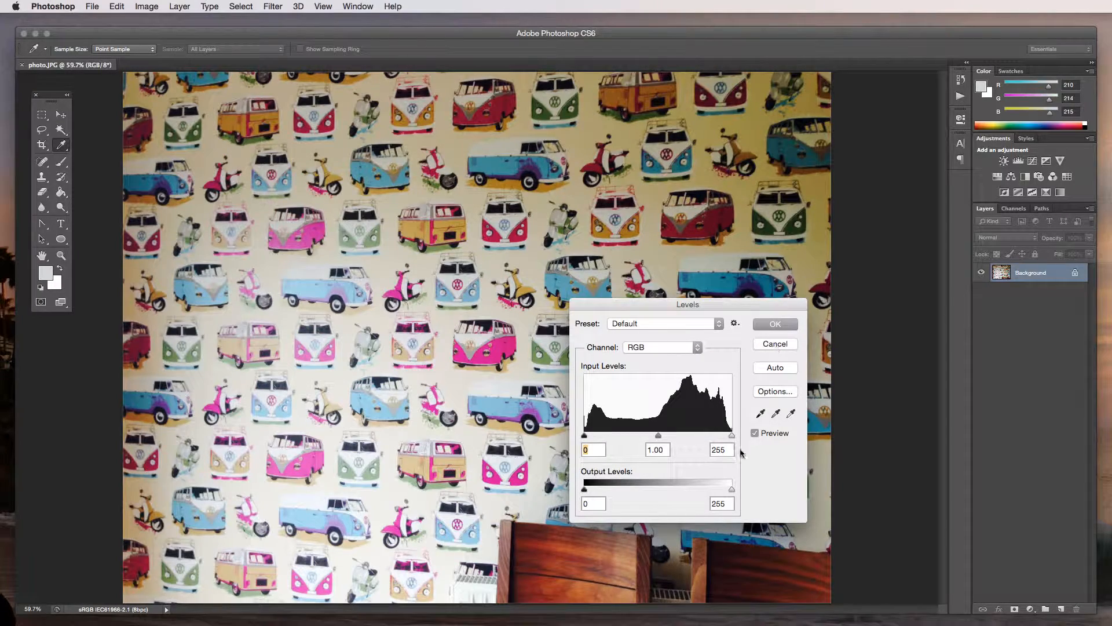
{"action": "left_click_drag", "start_coordinate": [732, 436], "coordinate": [706, 436]}
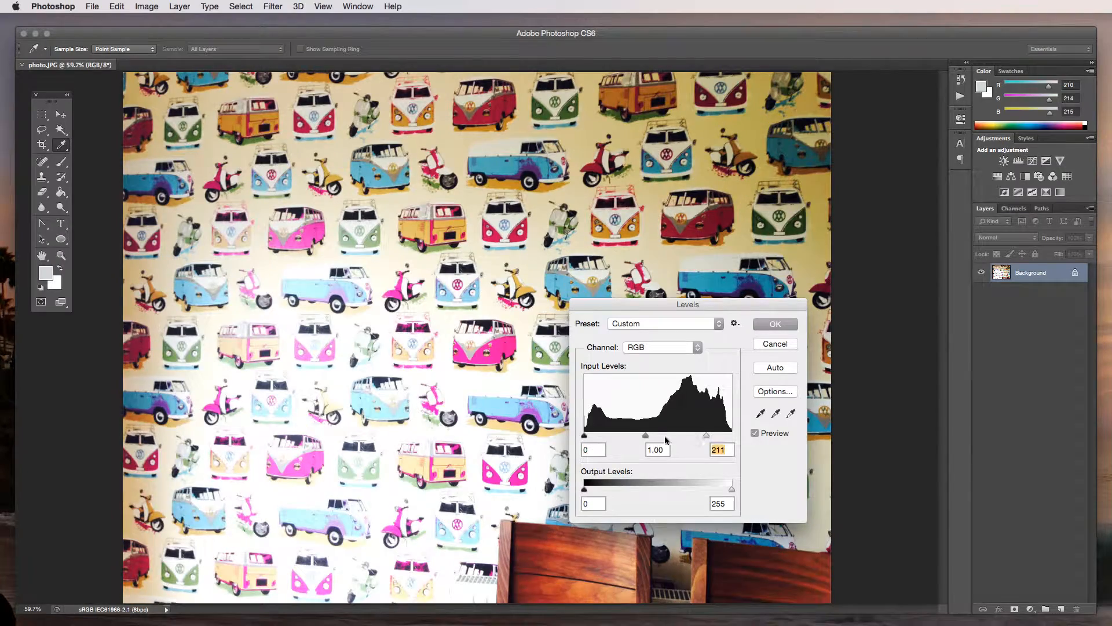
{"action": "left_click_drag", "start_coordinate": [646, 436], "coordinate": [656, 436]}
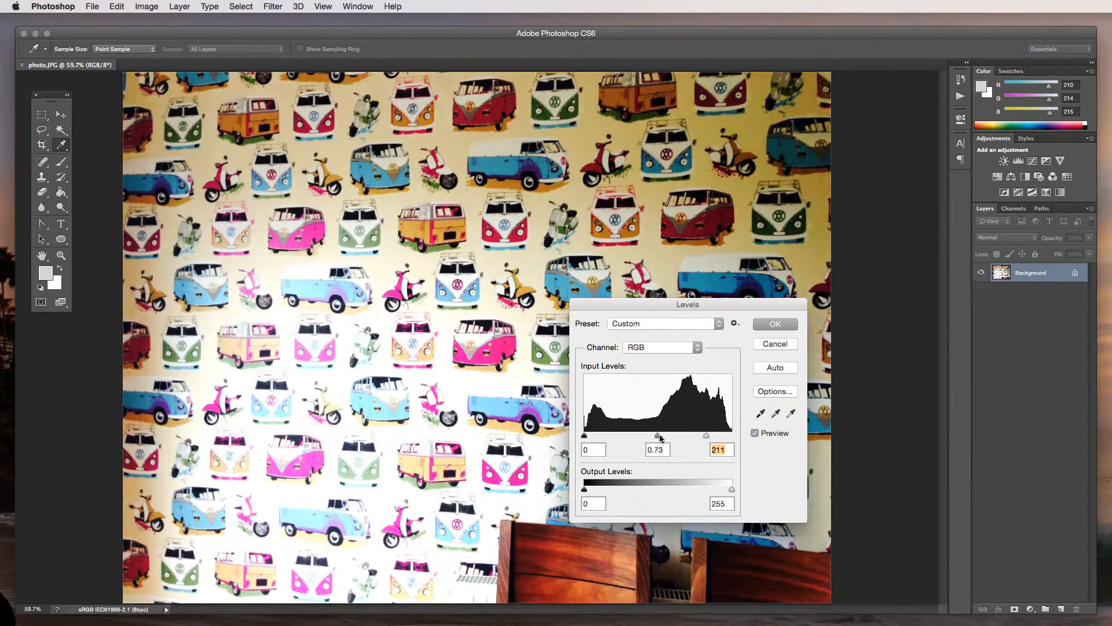
{"action": "left_click_drag", "start_coordinate": [656, 436], "coordinate": [640, 436]}
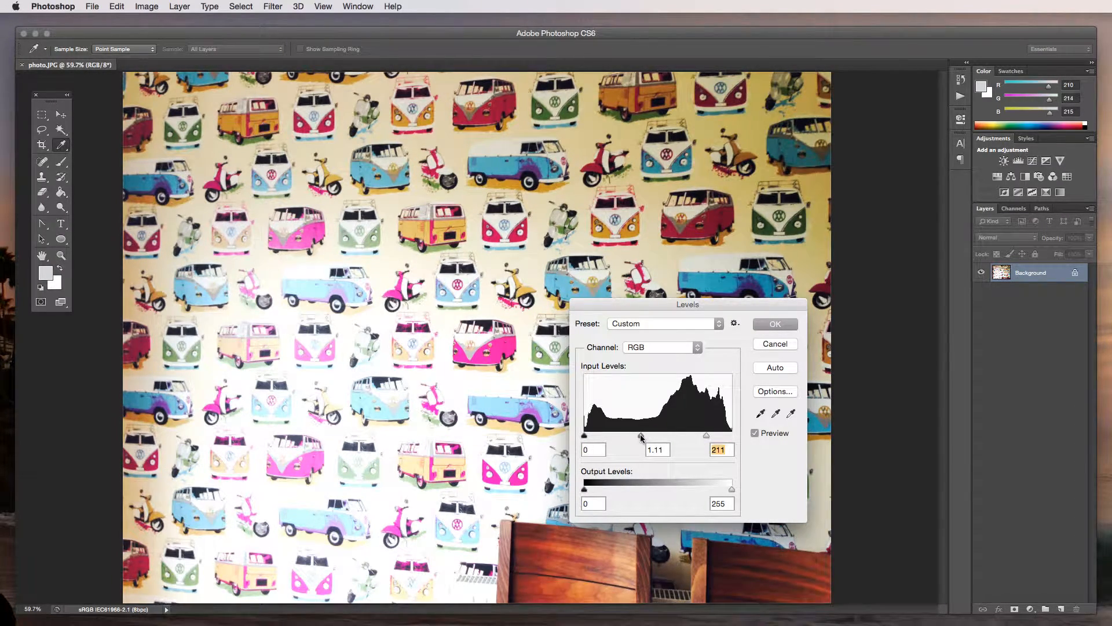
{"action": "left_click_drag", "start_coordinate": [686, 435], "coordinate": [713, 436]}
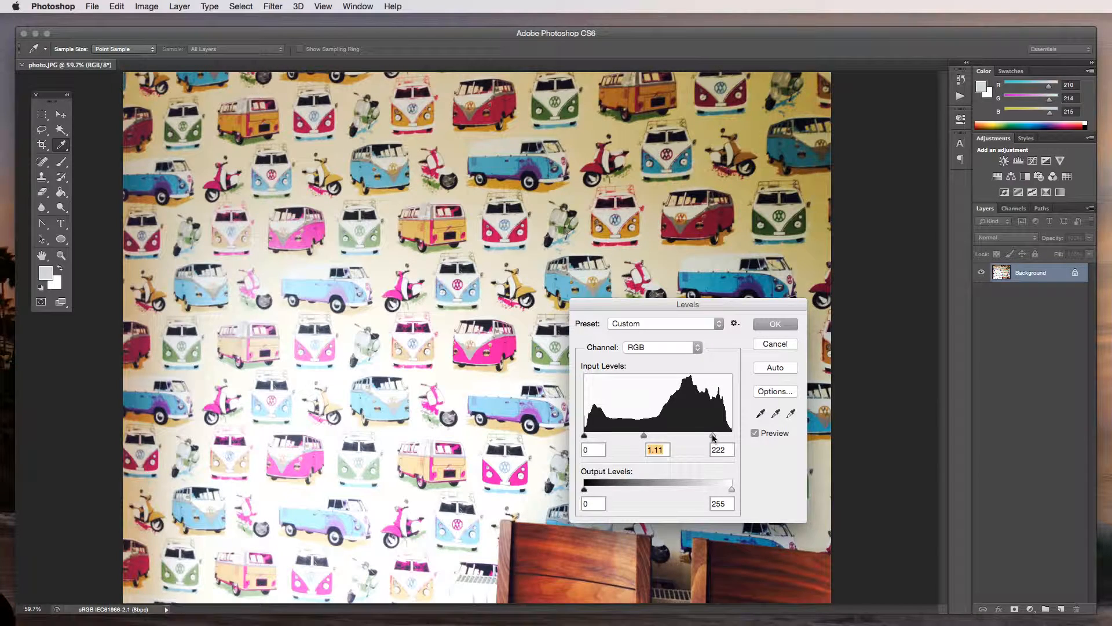
{"action": "left_click", "coordinate": [775, 324]}
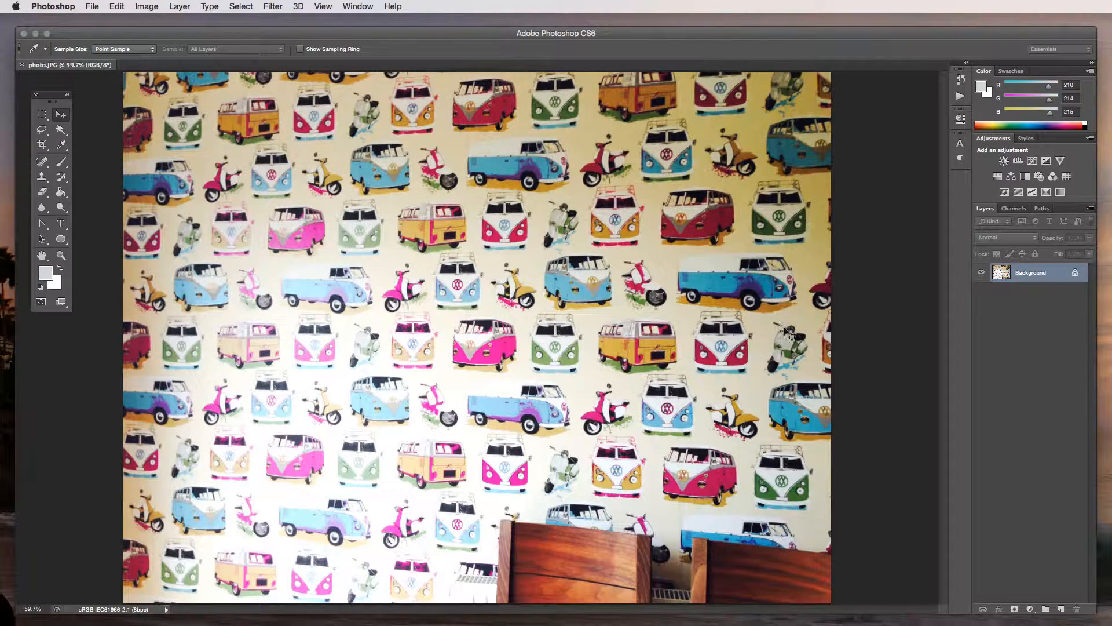
Create a new International Paper document with height changed to 210 mm, 300 ppi, white
{"action": "left_click", "coordinate": [92, 6]}
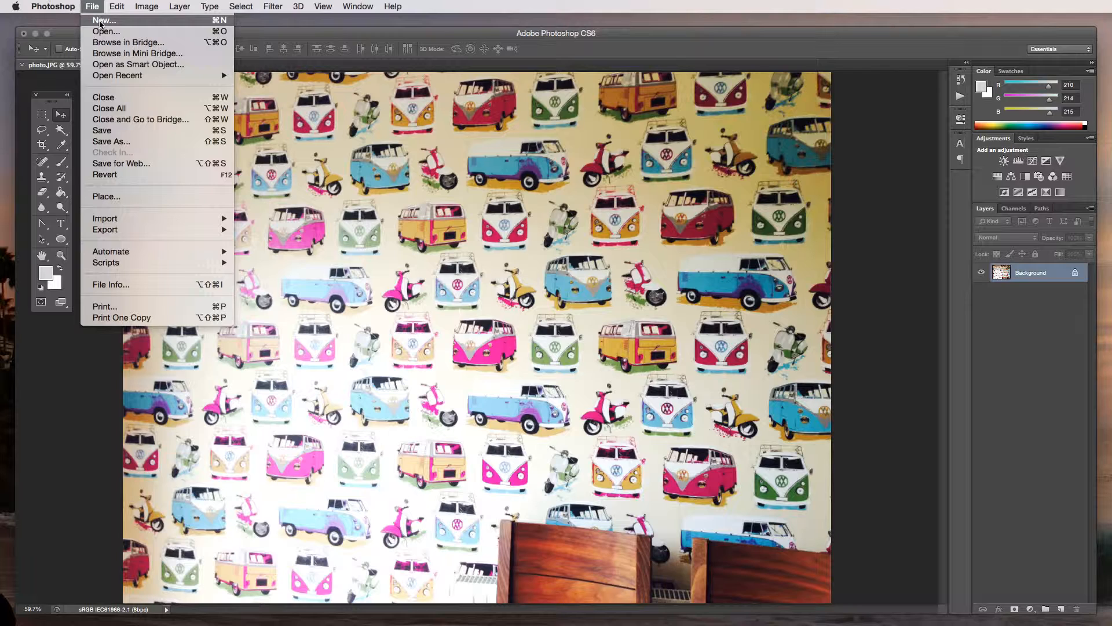
{"action": "left_click", "coordinate": [105, 21]}
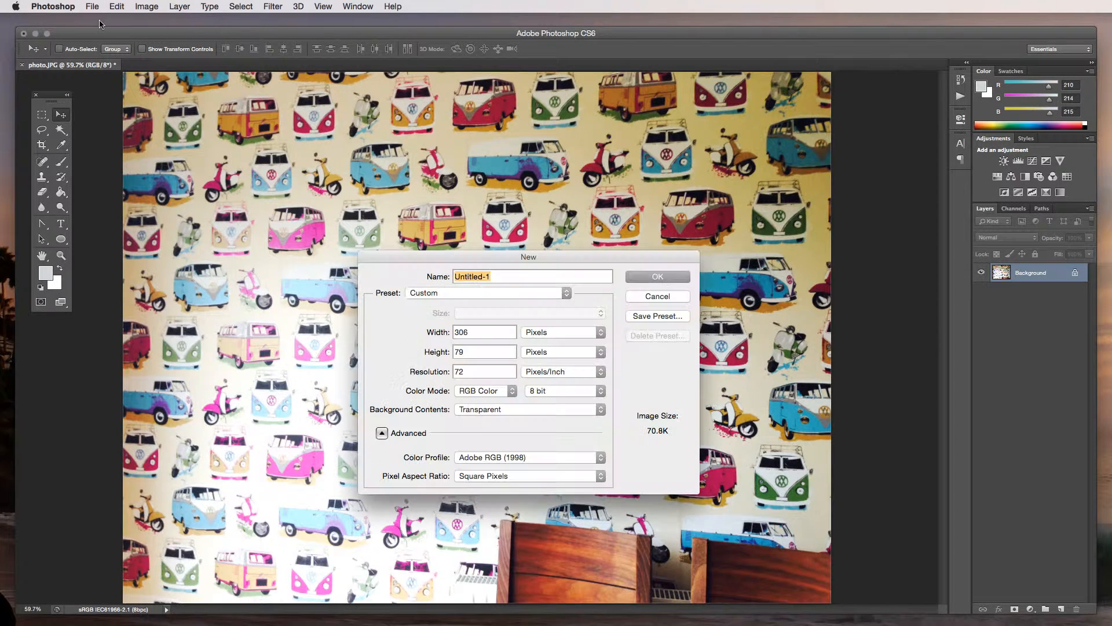
{"action": "left_click", "coordinate": [486, 292]}
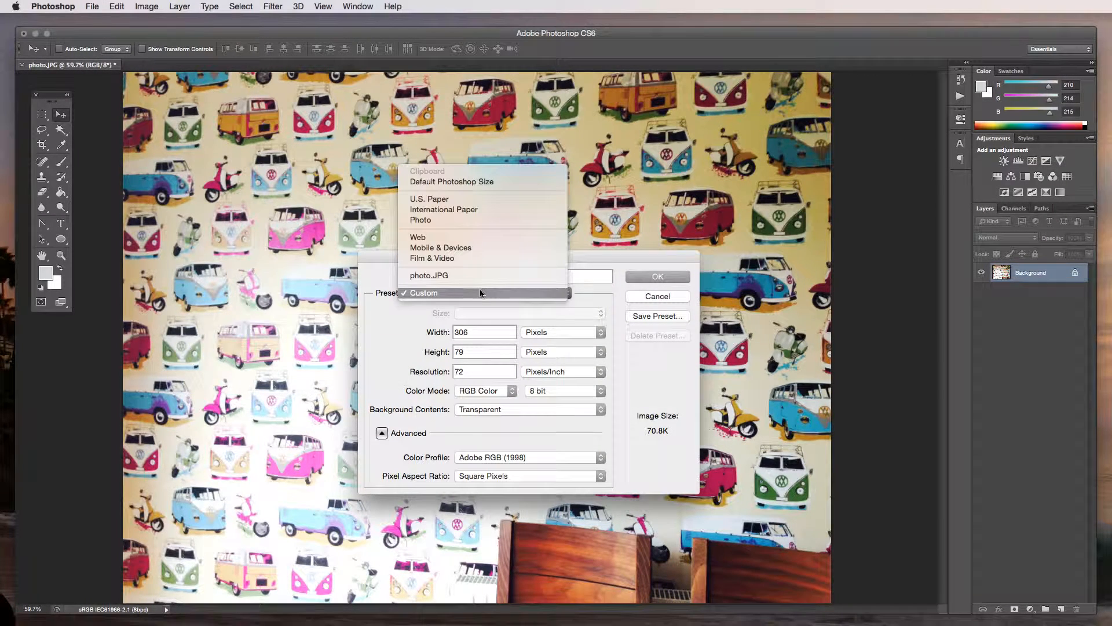
{"action": "mouse_move", "coordinate": [469, 208]}
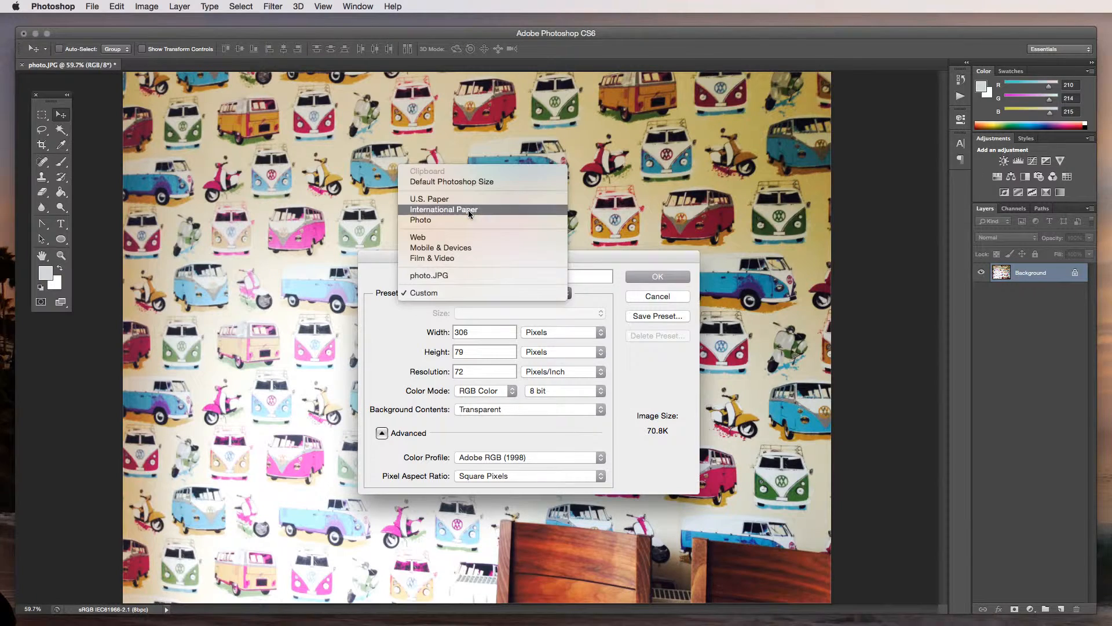
{"action": "left_click", "coordinate": [443, 210]}
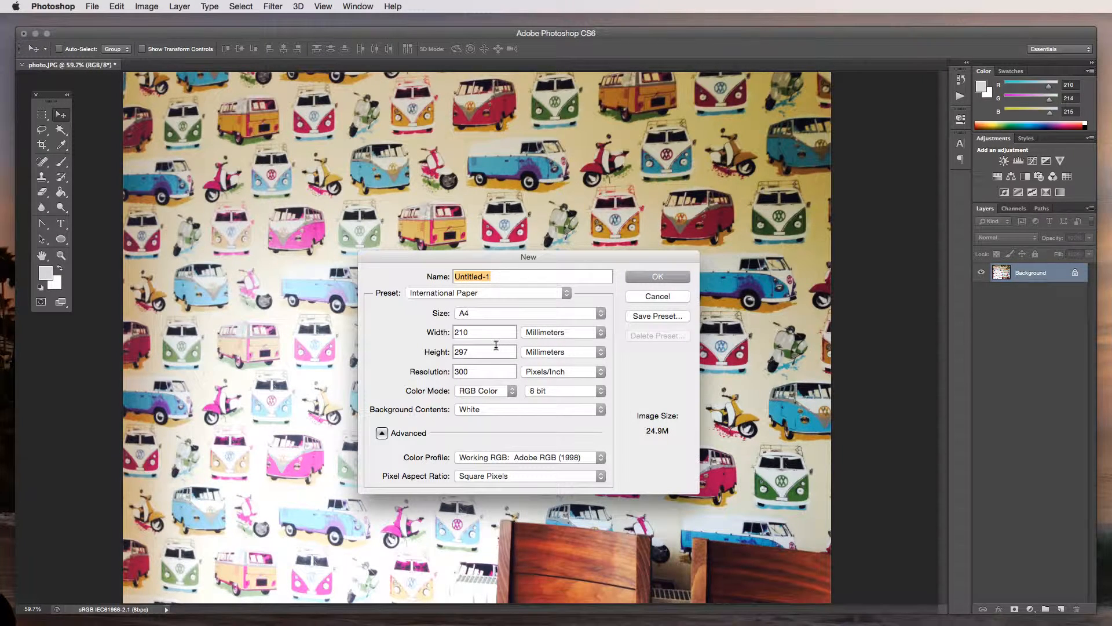
{"action": "type", "text": "210"}
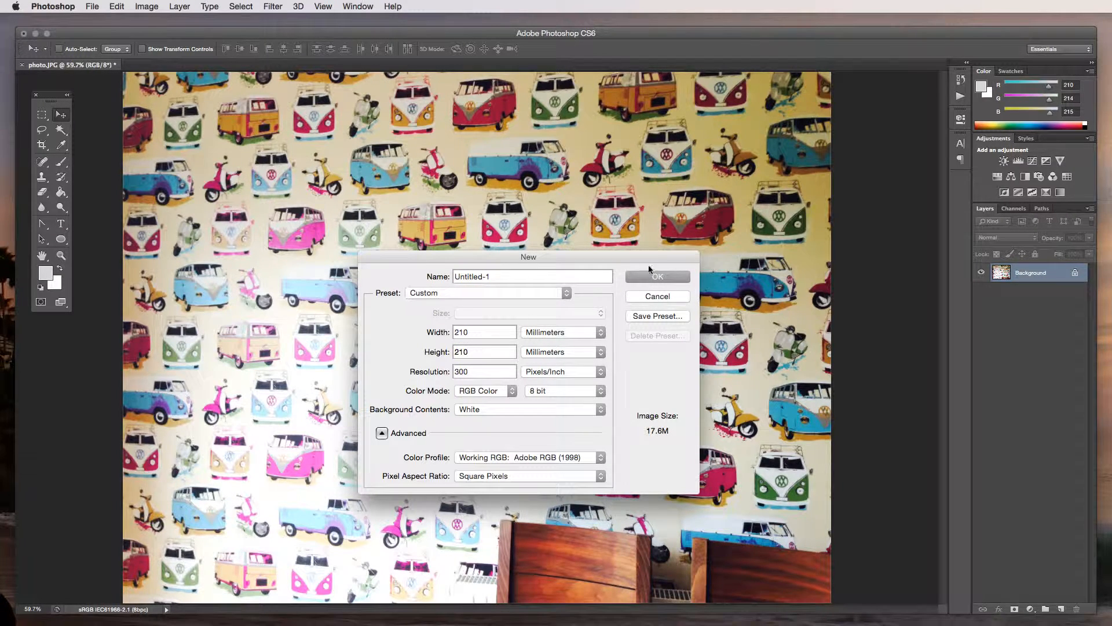
{"action": "left_click", "coordinate": [657, 275]}
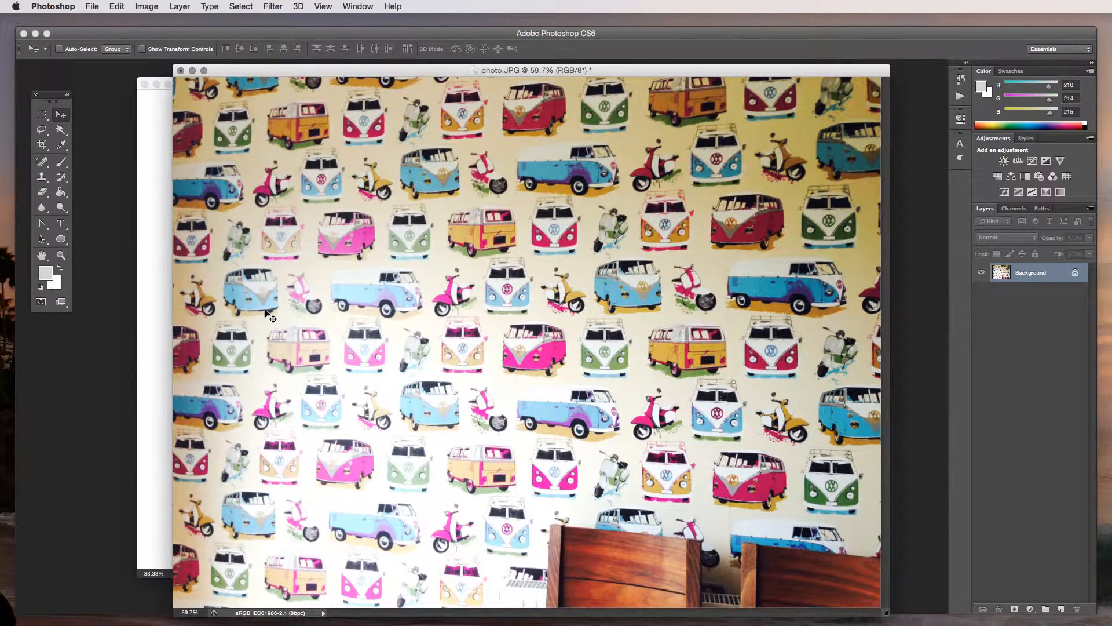
{"action": "mouse_move", "coordinate": [154, 301]}
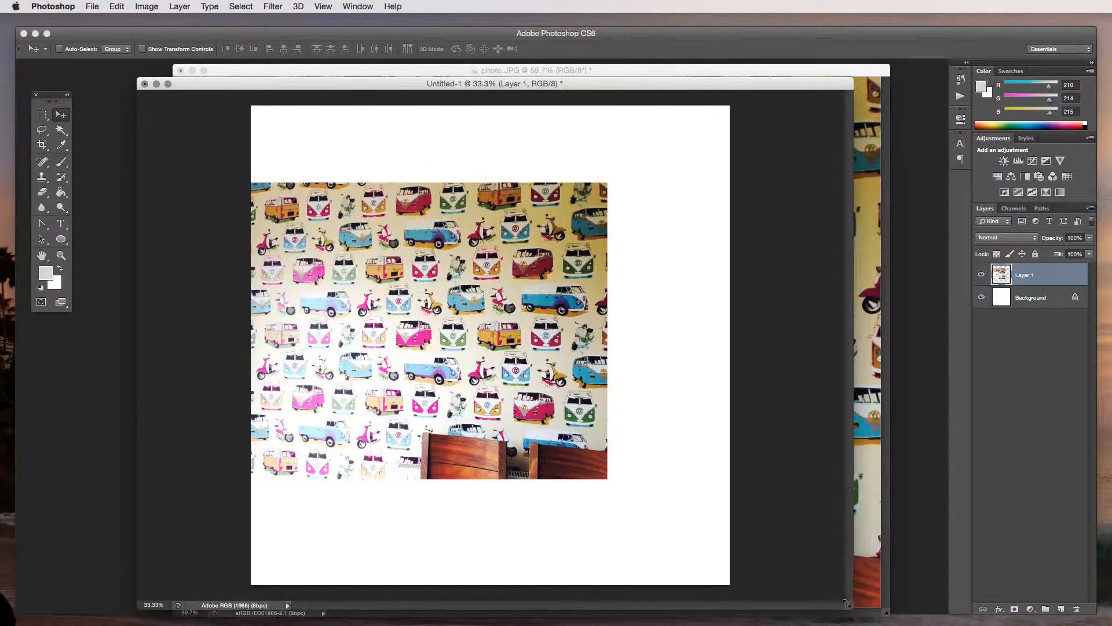
{"action": "mouse_move", "coordinate": [526, 404]}
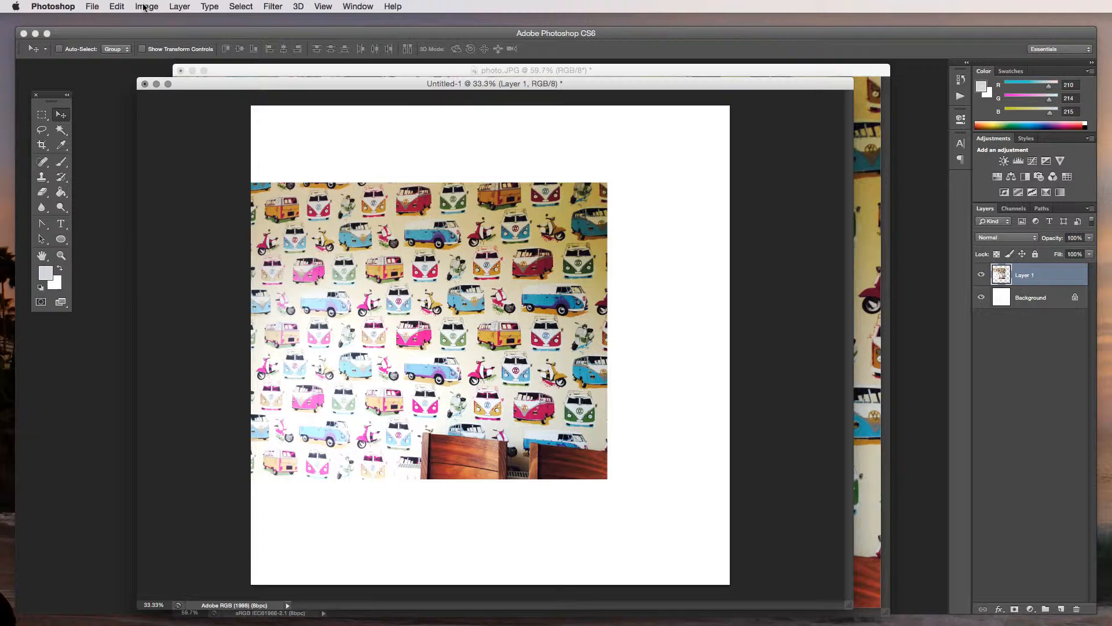
Trim the canvas to a 10 × 10 cm square via Canvas Size
{"action": "left_click", "coordinate": [162, 6]}
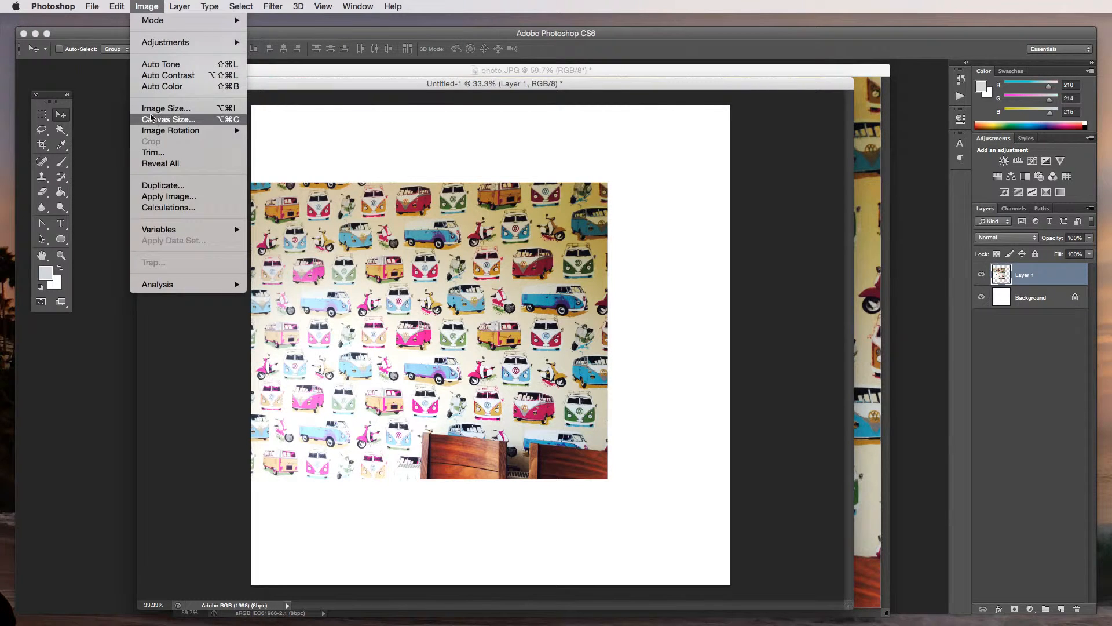
{"action": "left_click", "coordinate": [168, 119]}
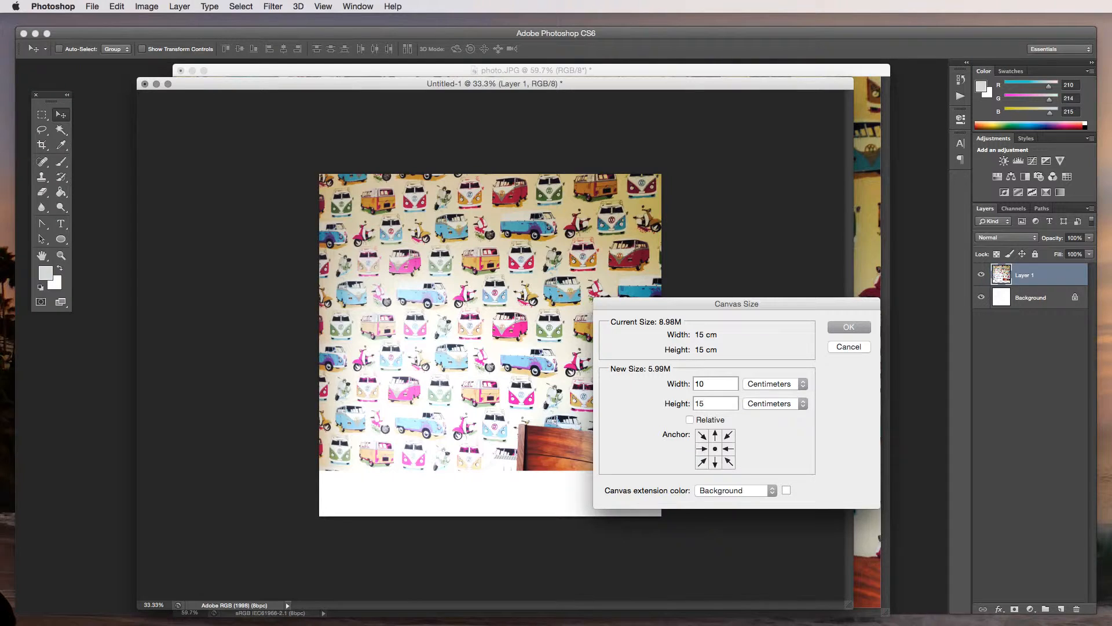
{"action": "type", "text": "10"}
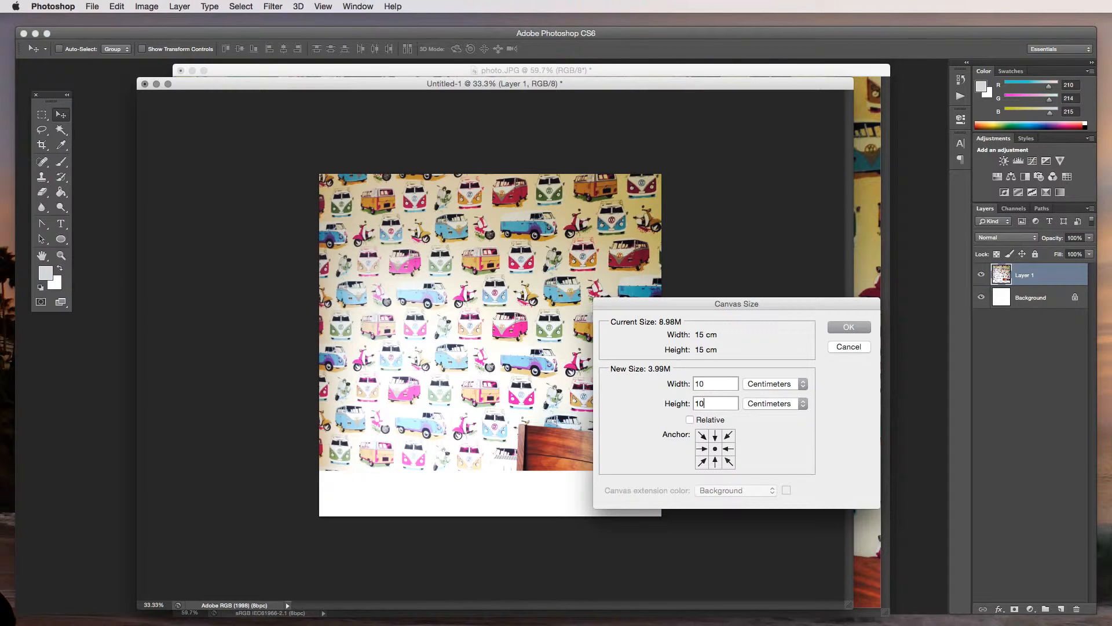
{"action": "left_click", "coordinate": [848, 327]}
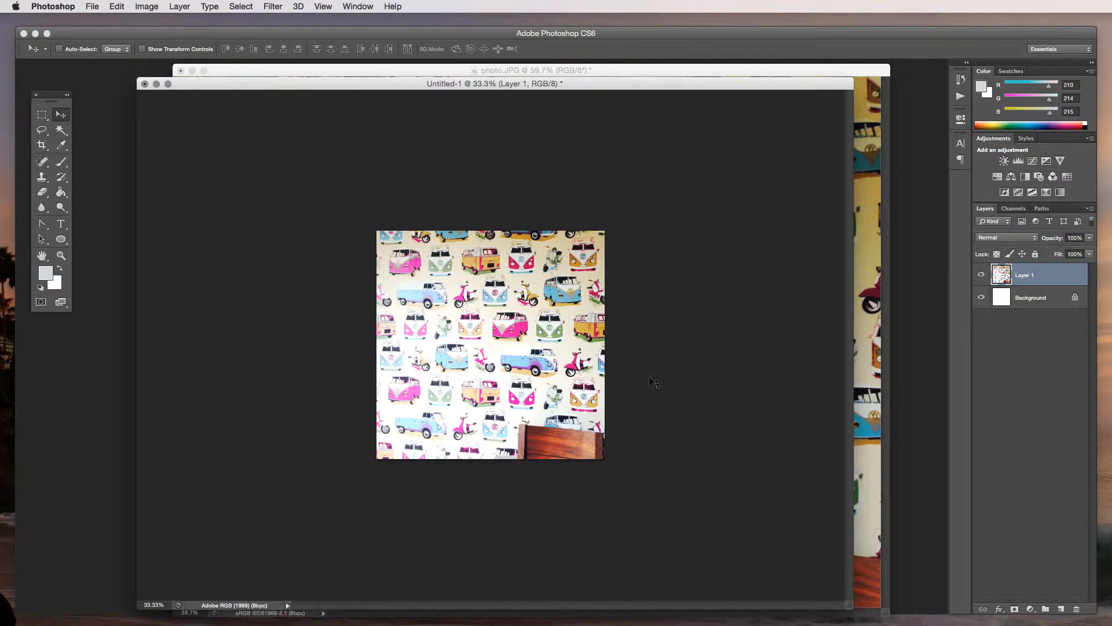
Shift the wallpaper layer left to frame another part of the pattern
{"action": "left_click_drag", "start_coordinate": [652, 381], "coordinate": [555, 388]}
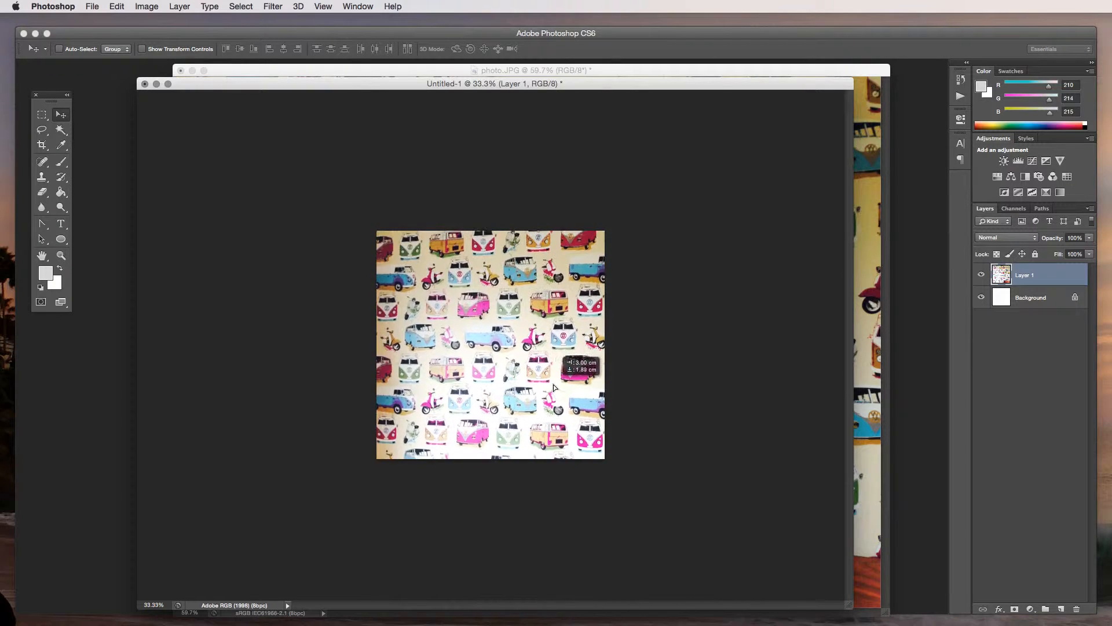
{"action": "left_click_drag", "start_coordinate": [555, 387], "coordinate": [511, 387]}
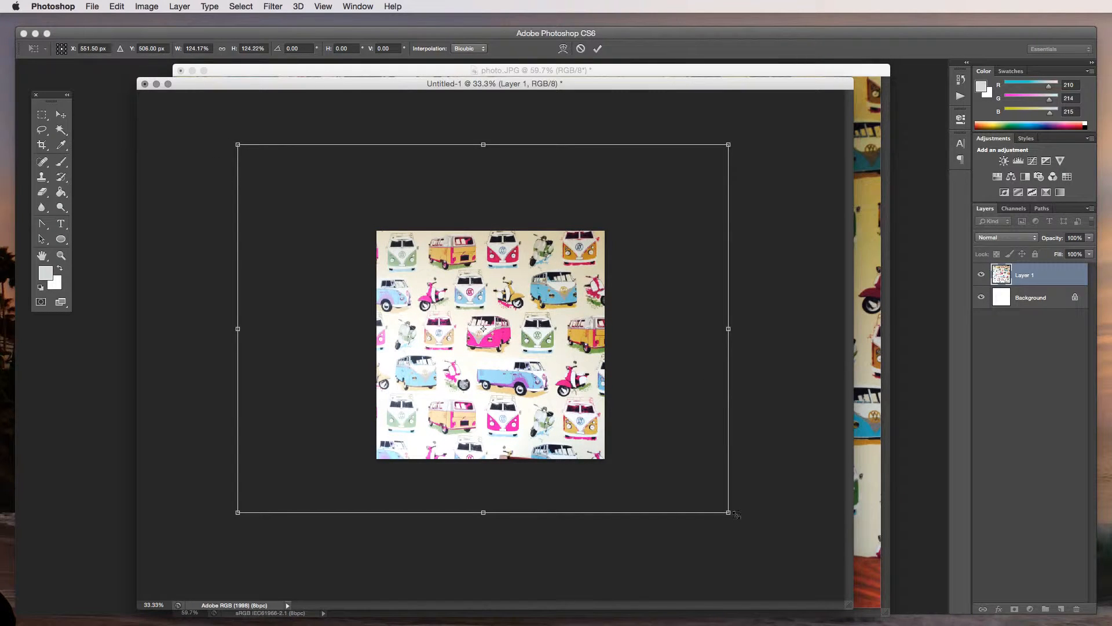
Free-transform the wallpaper layer larger so fewer, bigger vans fill the square, then commit
{"action": "left_click_drag", "start_coordinate": [728, 512], "coordinate": [763, 533]}
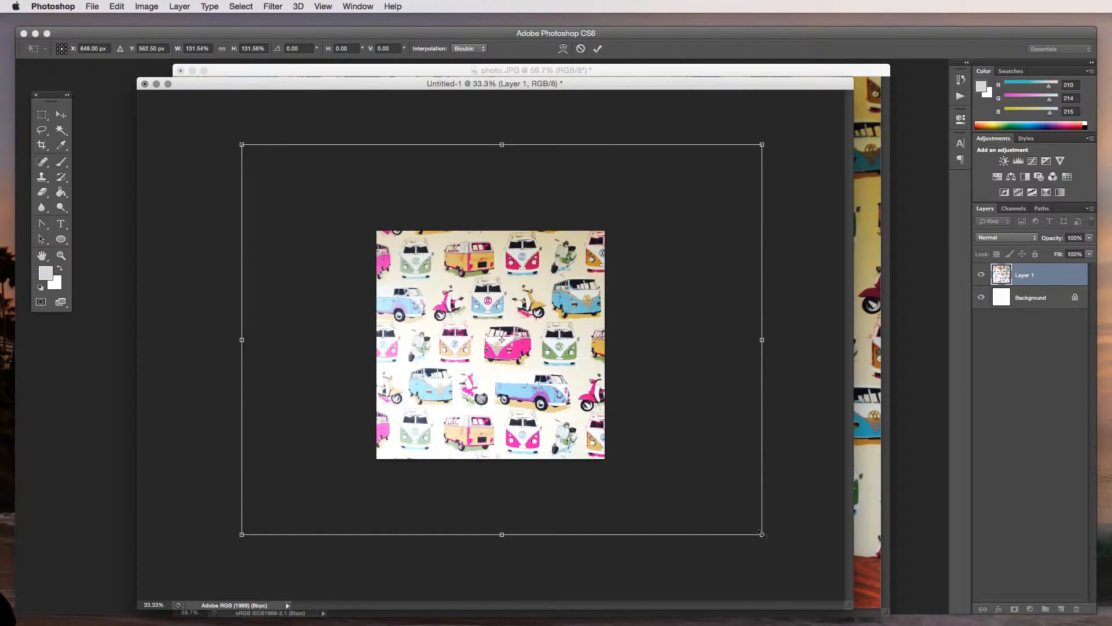
{"action": "left_click_drag", "start_coordinate": [762, 532], "coordinate": [710, 494]}
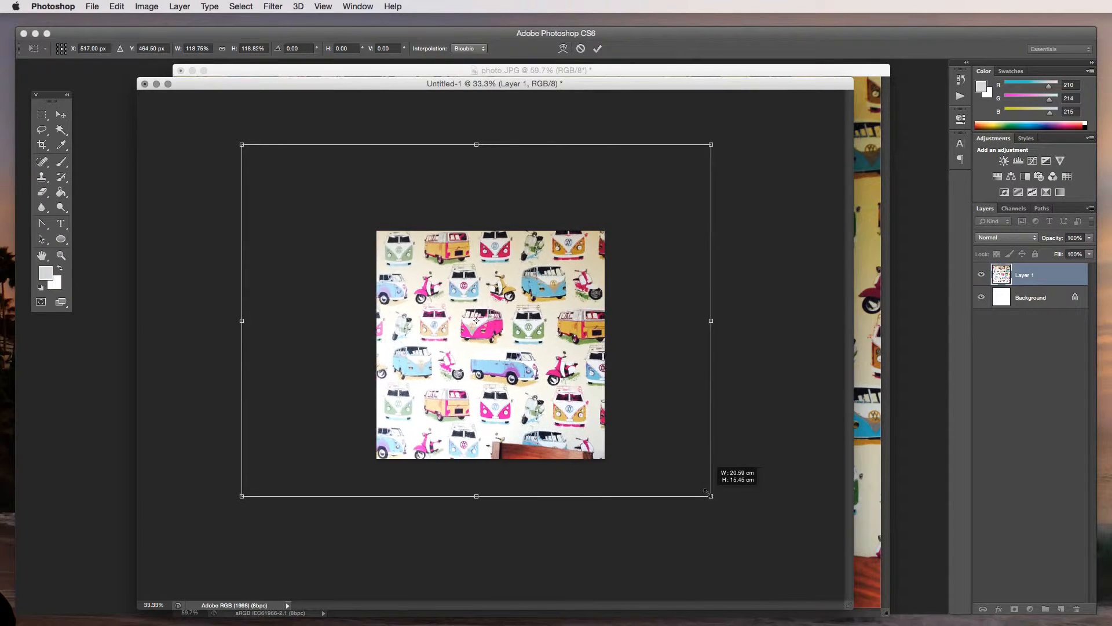
{"action": "left_click_drag", "start_coordinate": [710, 495], "coordinate": [697, 486]}
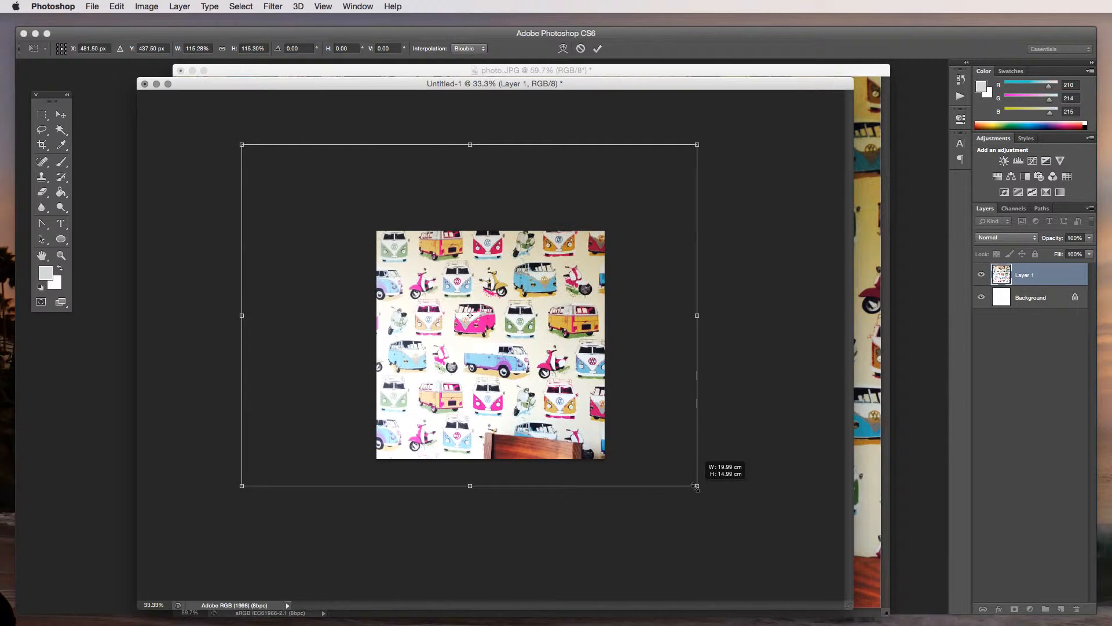
{"action": "left_click_drag", "start_coordinate": [696, 485], "coordinate": [705, 491]}
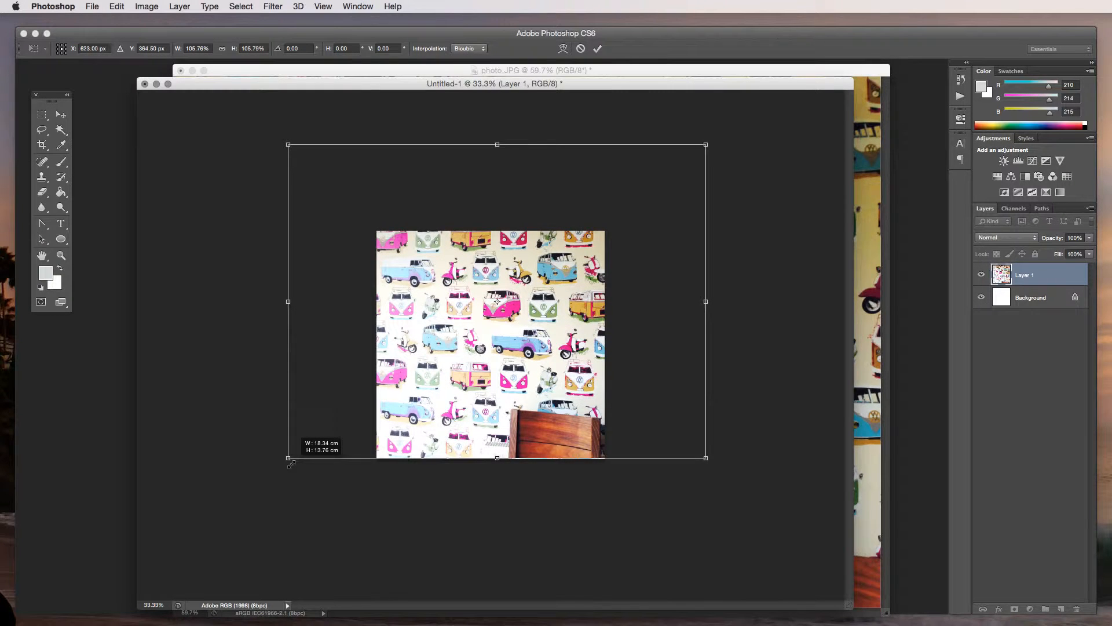
{"action": "left_click_drag", "start_coordinate": [287, 458], "coordinate": [706, 458]}
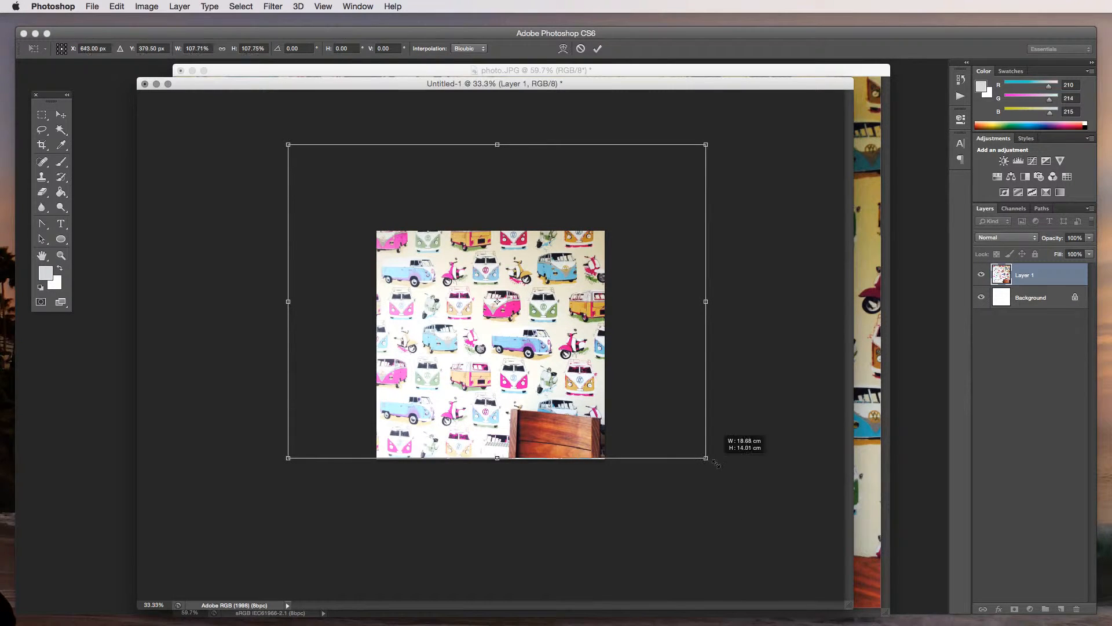
{"action": "left_click_drag", "start_coordinate": [705, 457], "coordinate": [819, 542]}
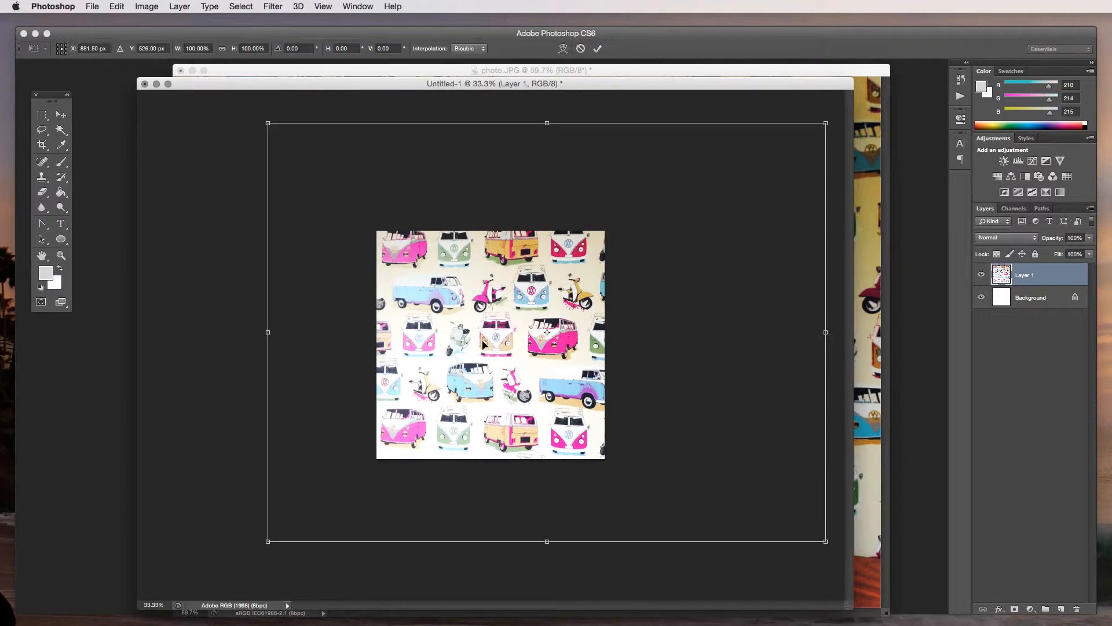
{"action": "left_click_drag", "start_coordinate": [267, 123], "coordinate": [279, 131]}
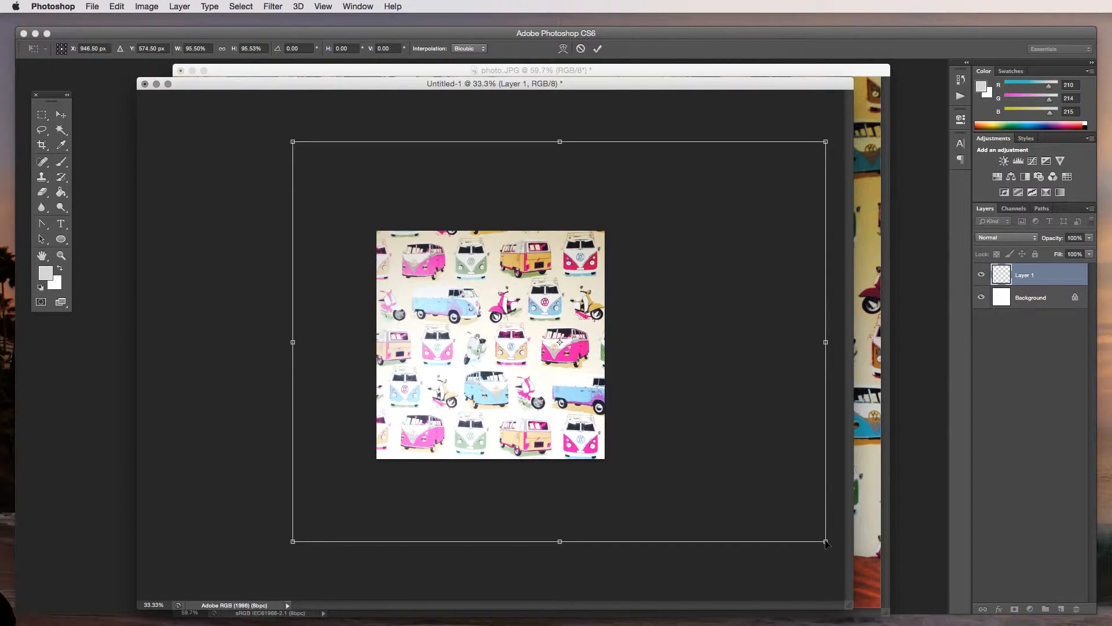
{"action": "left_click_drag", "start_coordinate": [825, 541], "coordinate": [812, 532]}
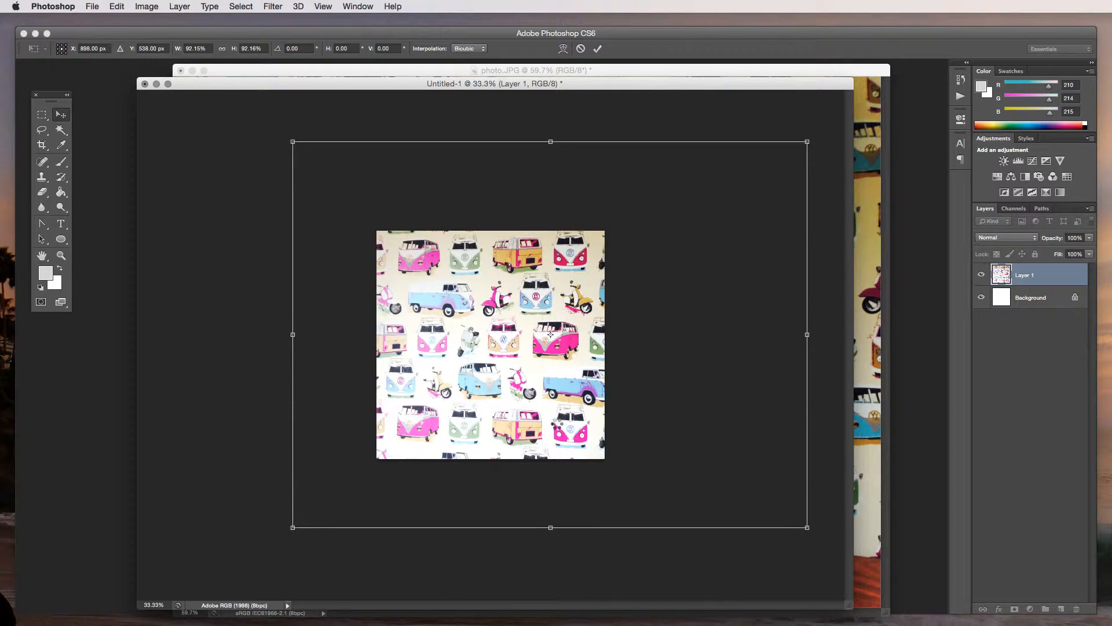
{"action": "left_click", "coordinate": [61, 114]}
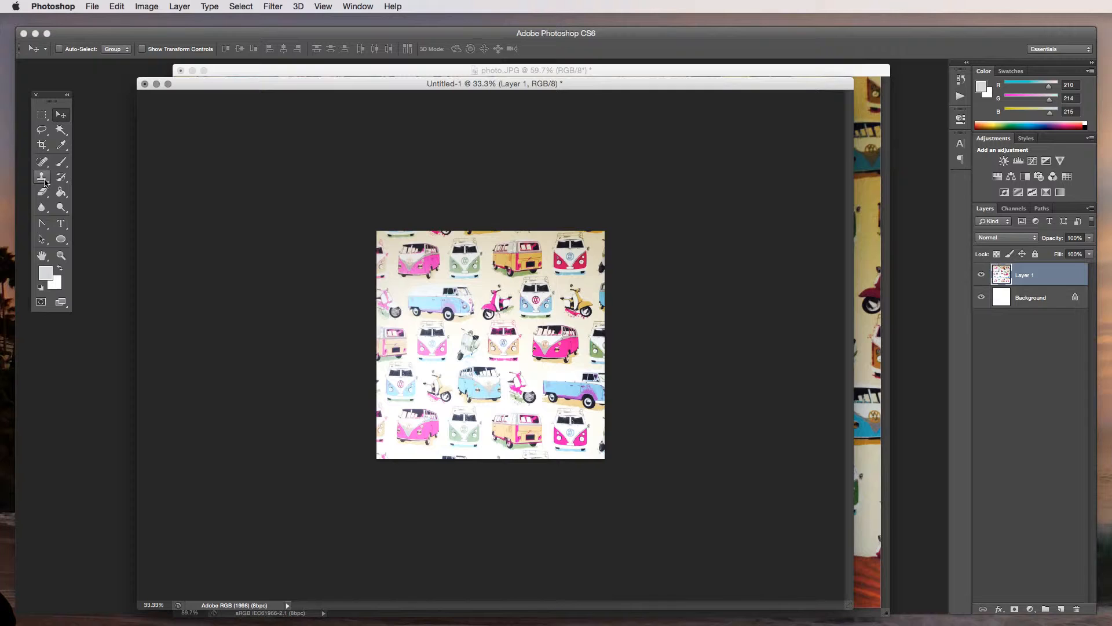
With a 75 px Eraser, rub out the cream wall around the lower vans and scooters
{"action": "left_click", "coordinate": [40, 190]}
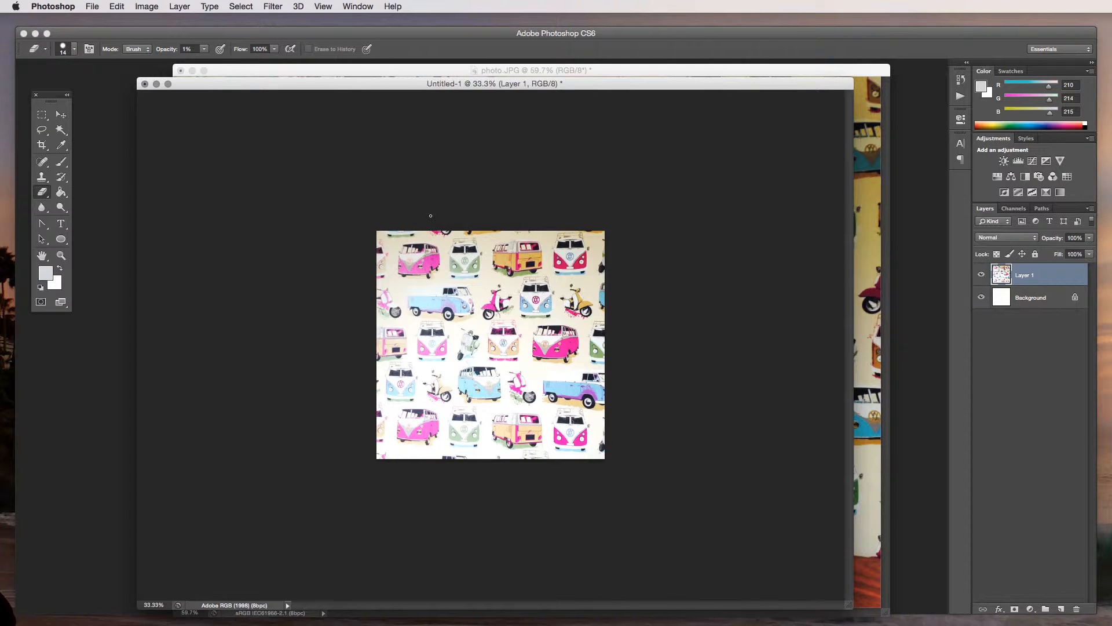
{"action": "left_click", "coordinate": [72, 49]}
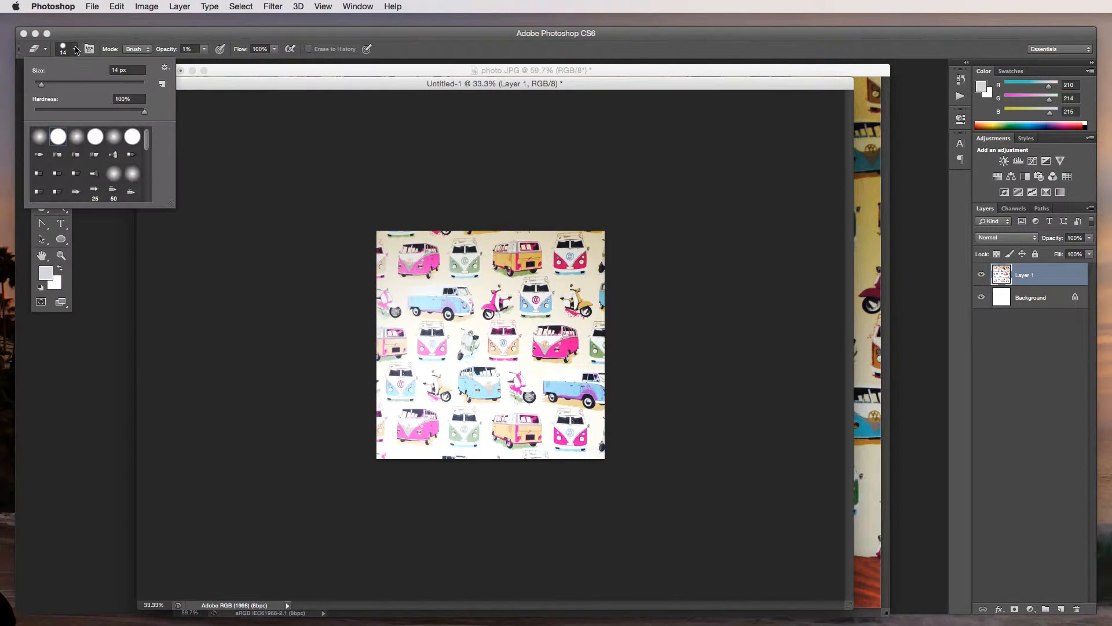
{"action": "left_click_drag", "start_coordinate": [39, 84], "coordinate": [70, 84]}
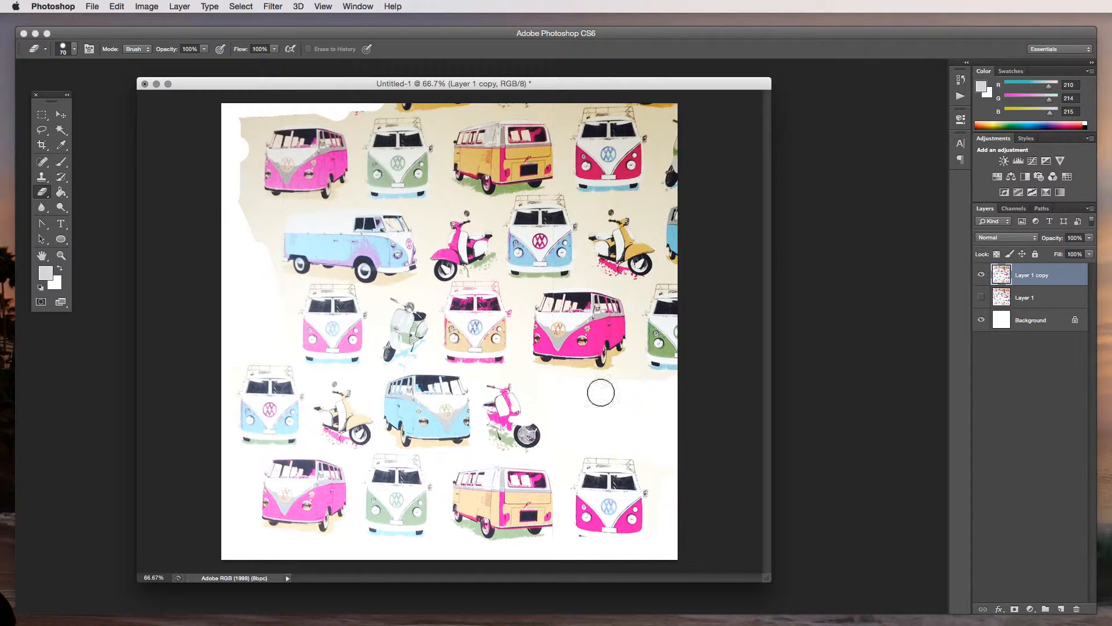
{"action": "left_click_drag", "start_coordinate": [602, 392], "coordinate": [649, 521]}
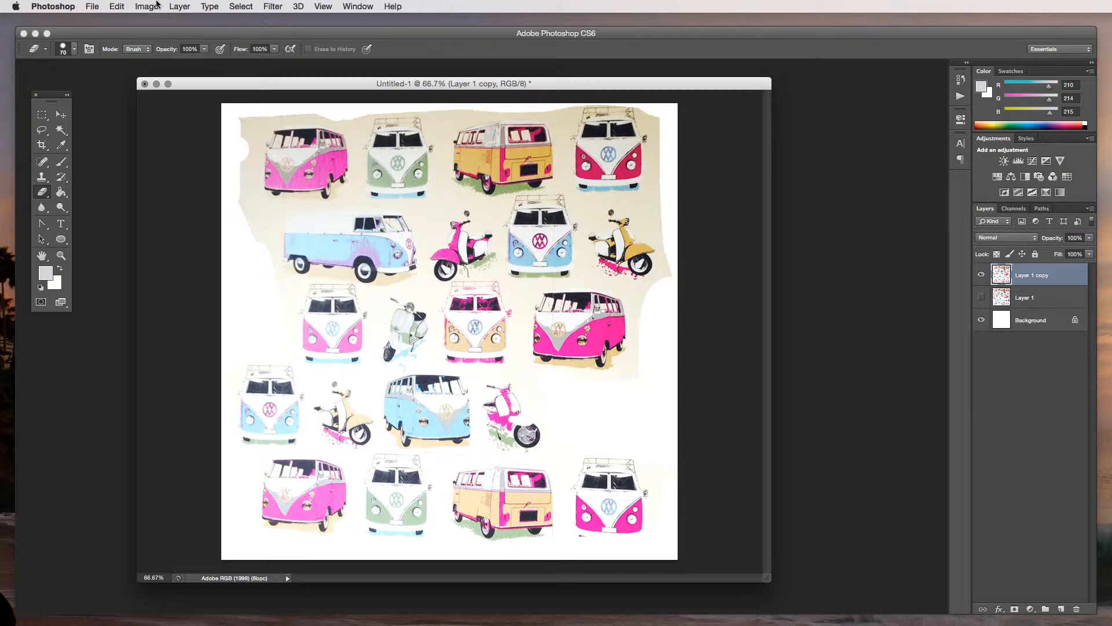
{"action": "left_click", "coordinate": [146, 6]}
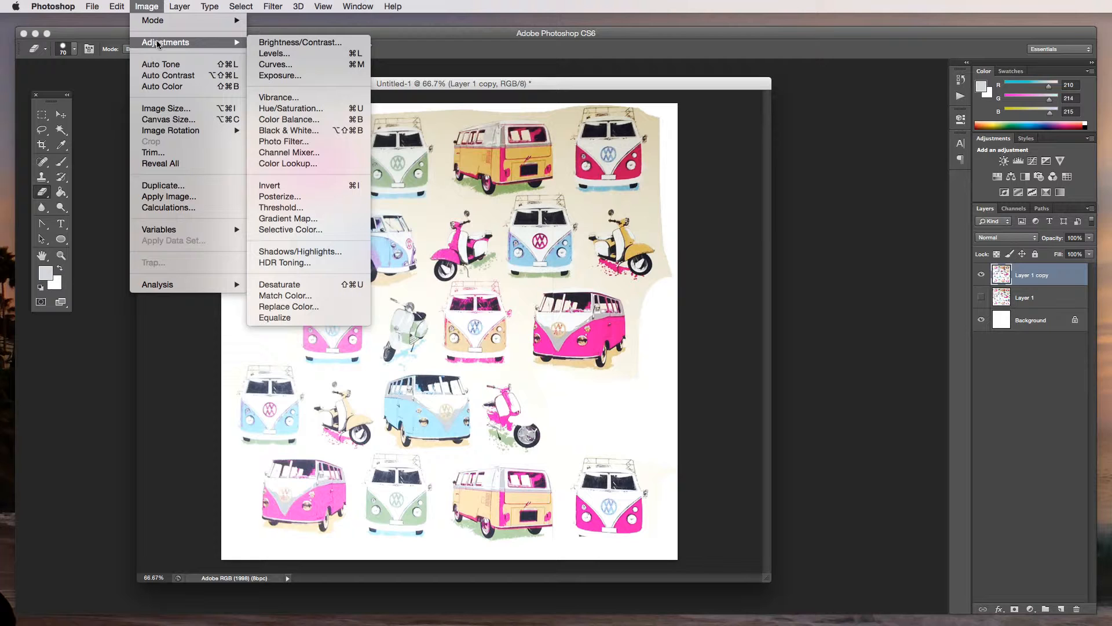
{"action": "mouse_move", "coordinate": [278, 306]}
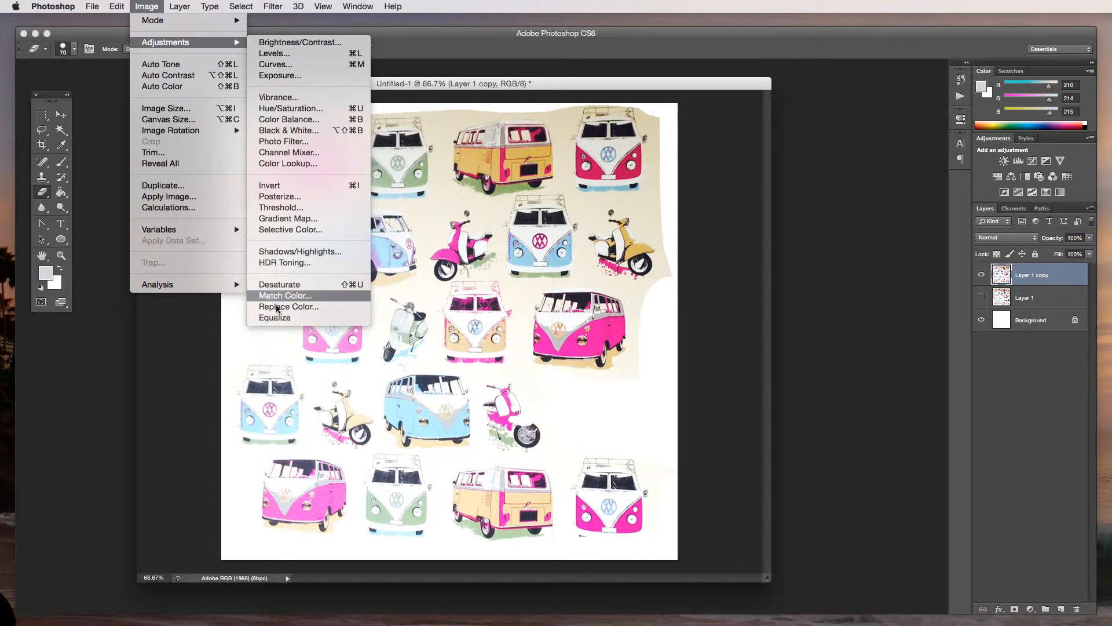
Apply Replace Color on the cream wall with Lightness about +77, turning it nearly white
{"action": "left_click", "coordinate": [289, 305]}
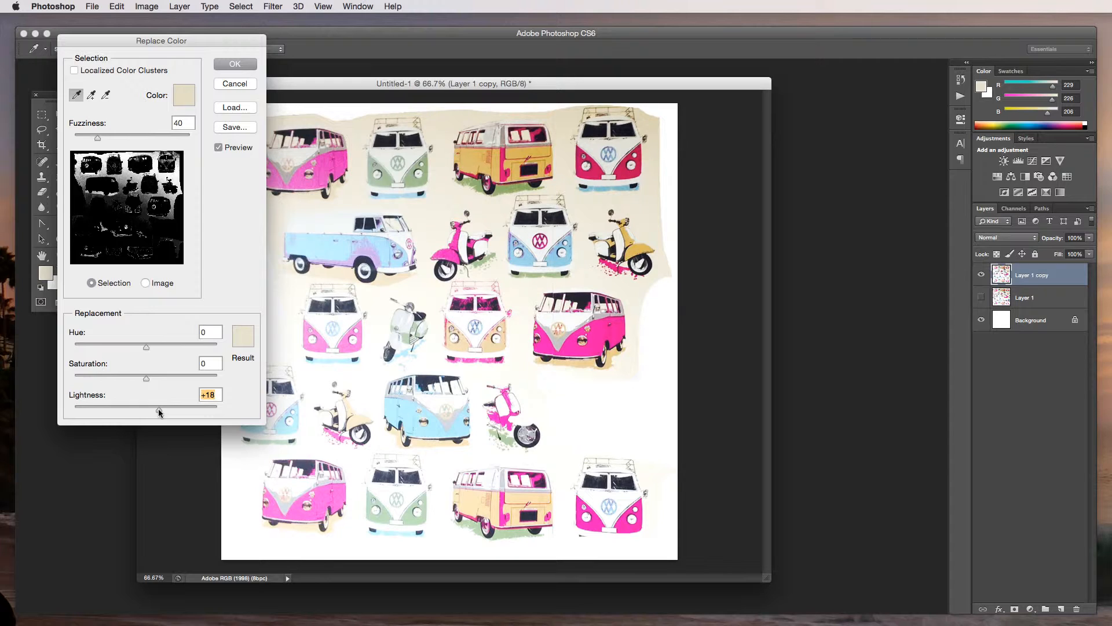
{"action": "left_click_drag", "start_coordinate": [146, 410], "coordinate": [168, 410]}
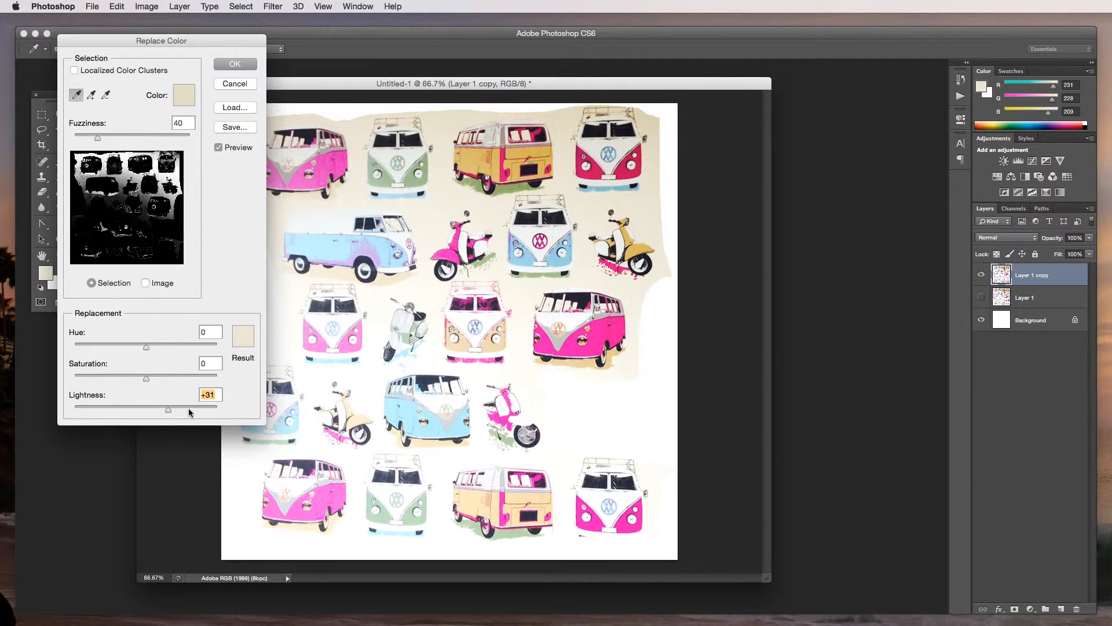
{"action": "left_click_drag", "start_coordinate": [168, 410], "coordinate": [218, 410]}
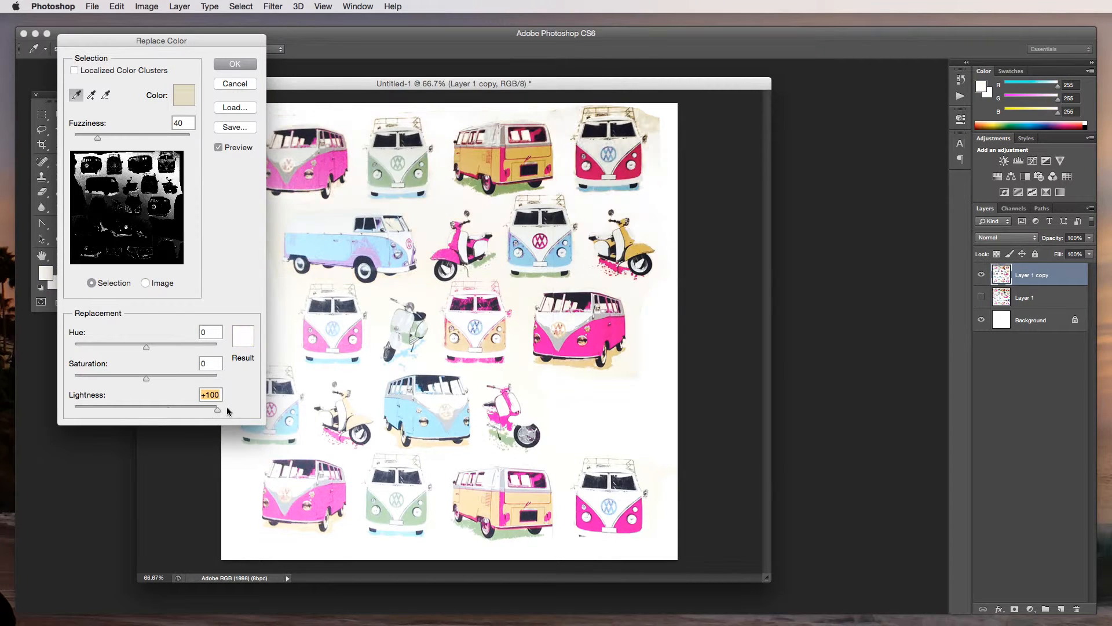
{"action": "left_click_drag", "start_coordinate": [218, 410], "coordinate": [204, 410]}
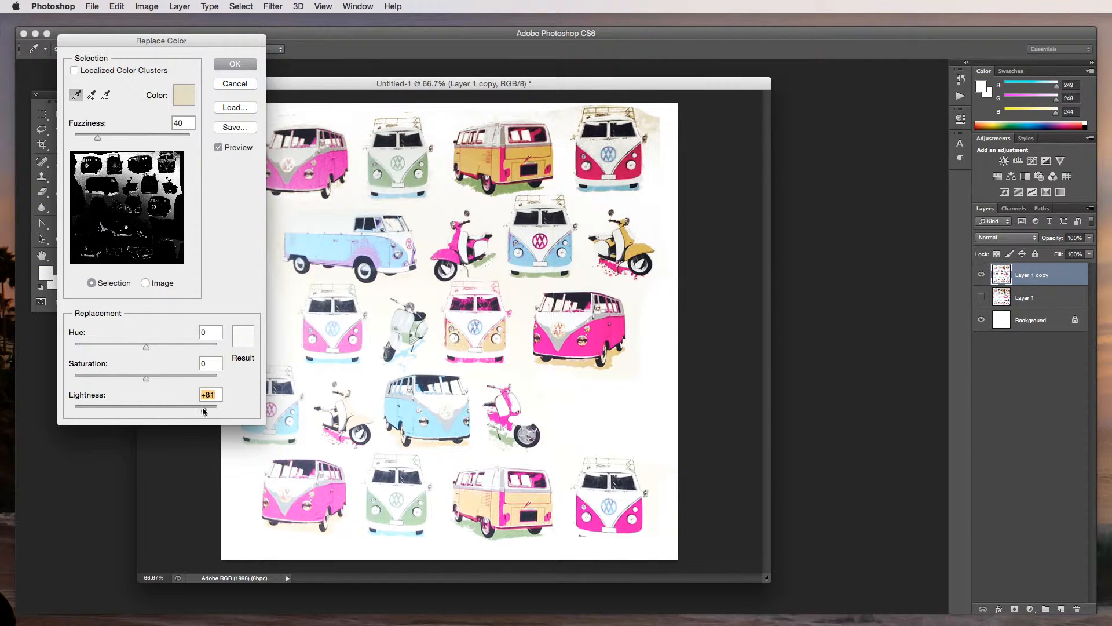
{"action": "left_click_drag", "start_coordinate": [206, 407], "coordinate": [200, 407]}
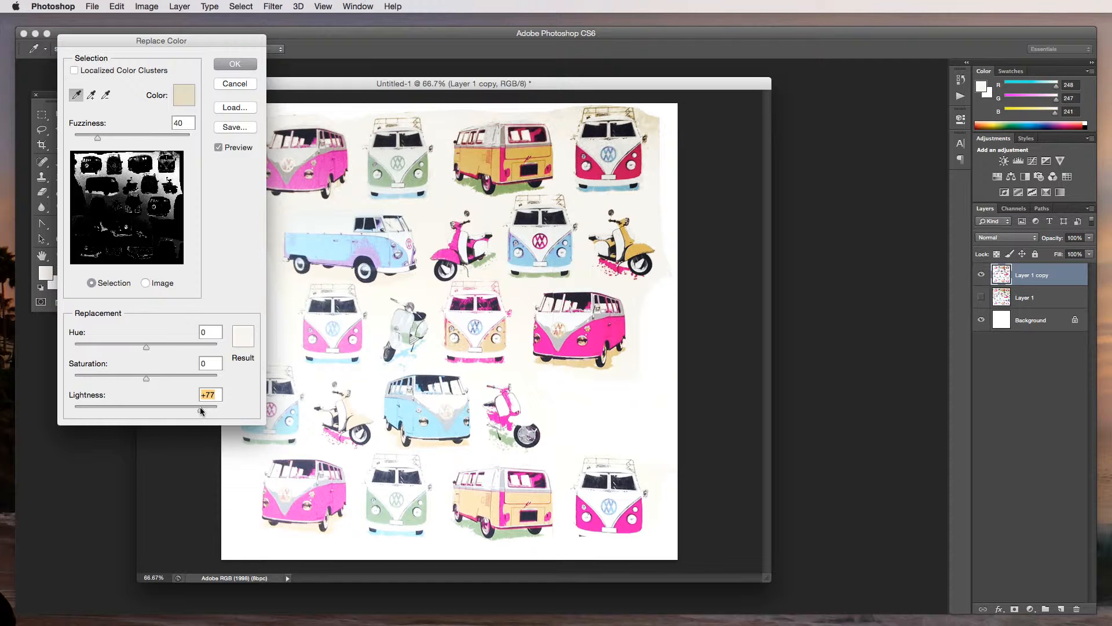
{"action": "left_click", "coordinate": [234, 63]}
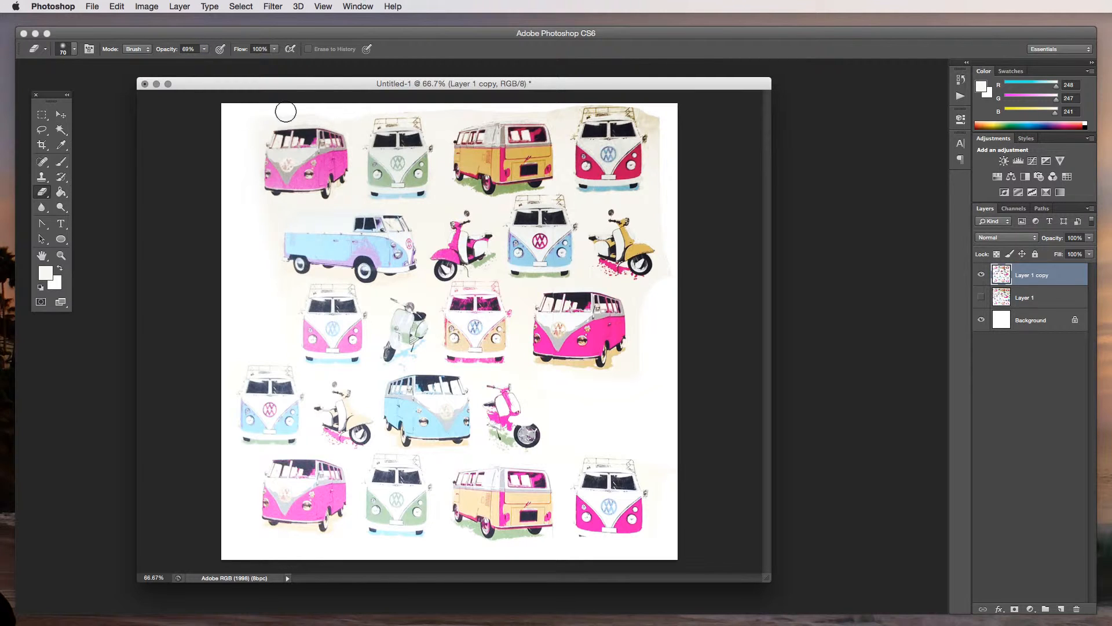
{"action": "mouse_move", "coordinate": [567, 107]}
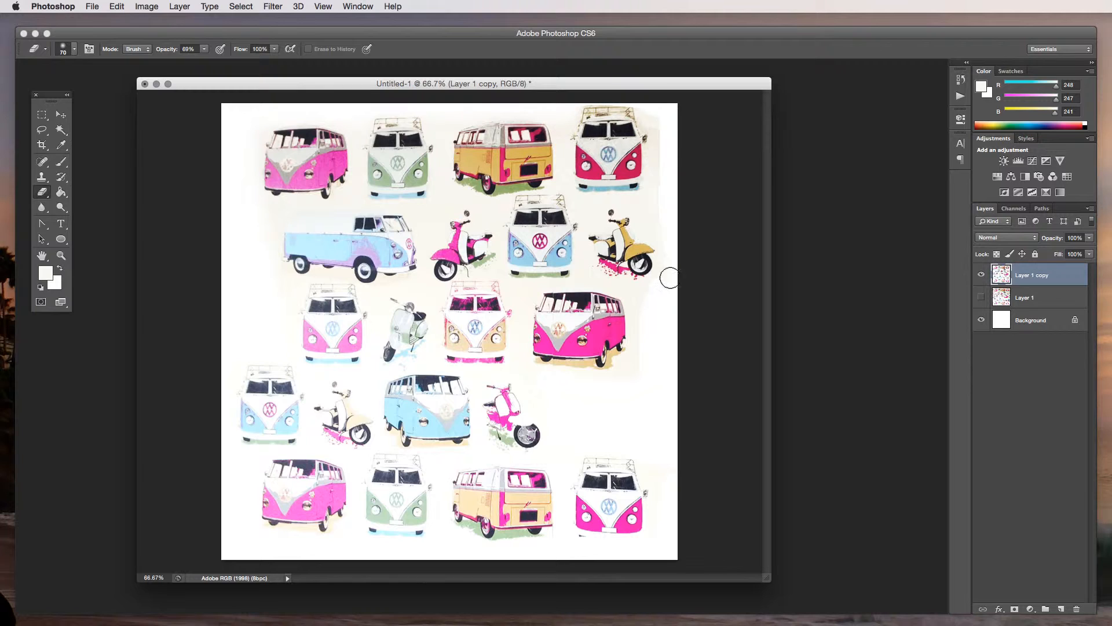
{"action": "mouse_move", "coordinate": [689, 158]}
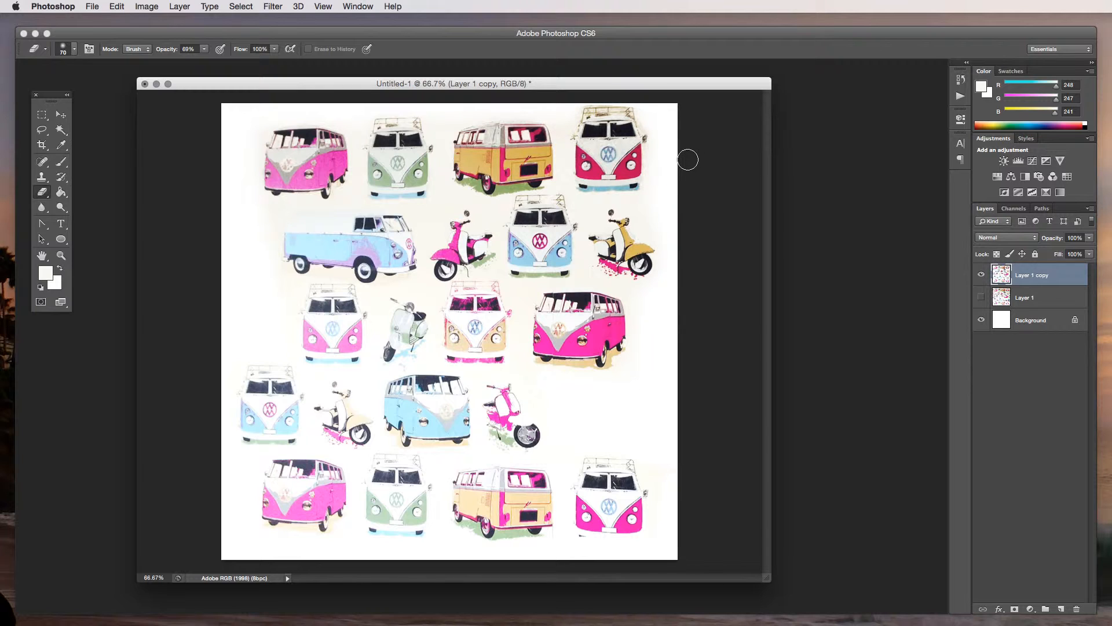
{"action": "mouse_move", "coordinate": [11, 118]}
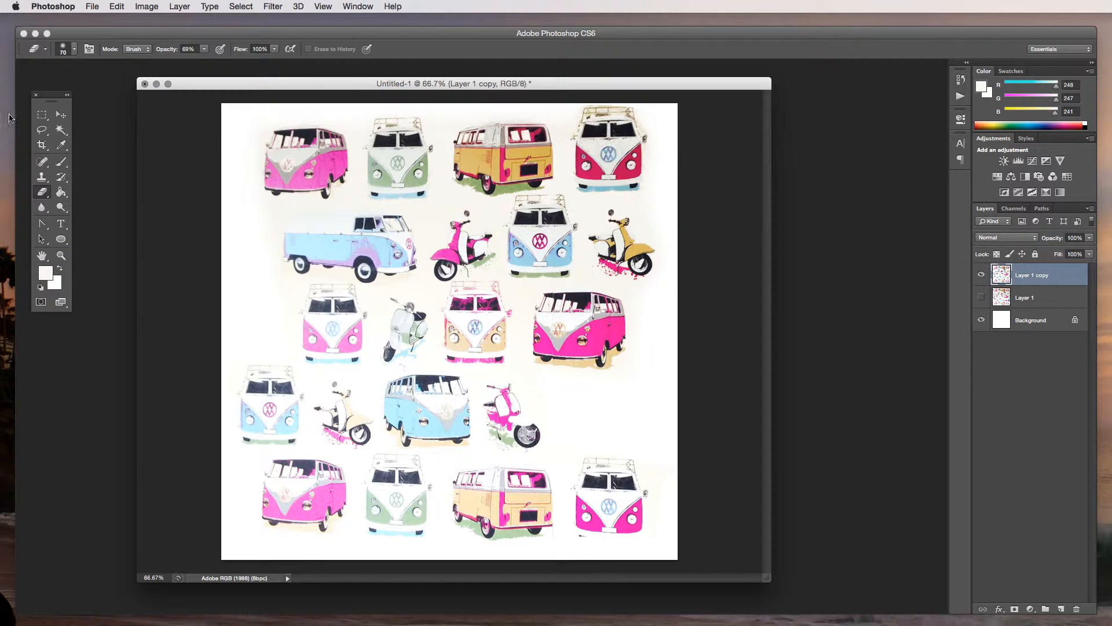
Switch back to the Move tool after erasing the leftover cream haze
{"action": "left_click", "coordinate": [60, 113]}
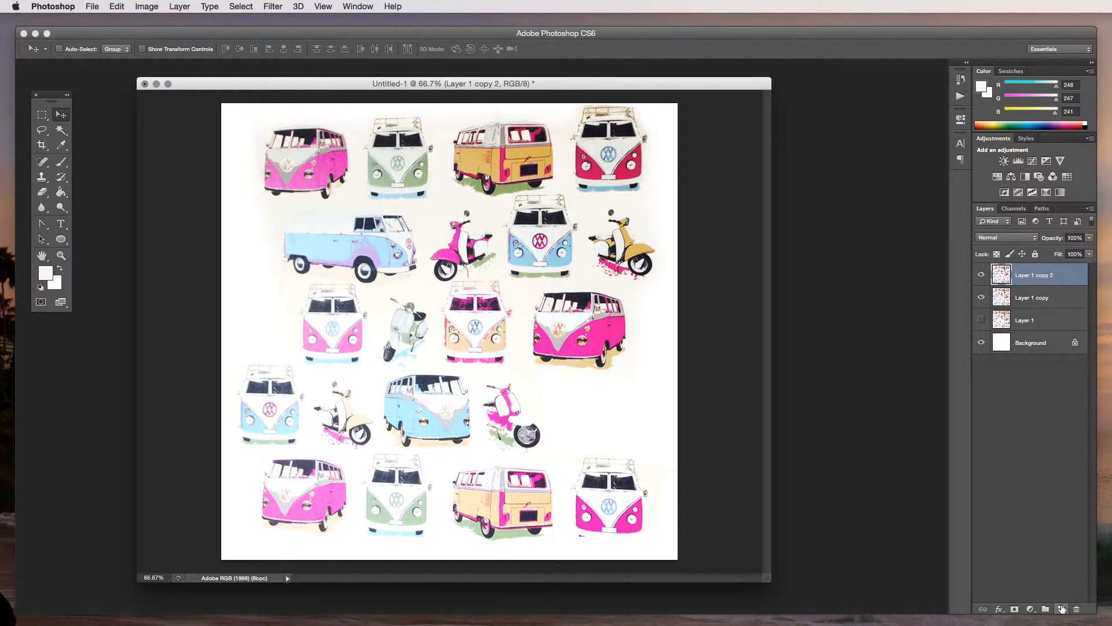
{"action": "mouse_move", "coordinate": [1063, 607]}
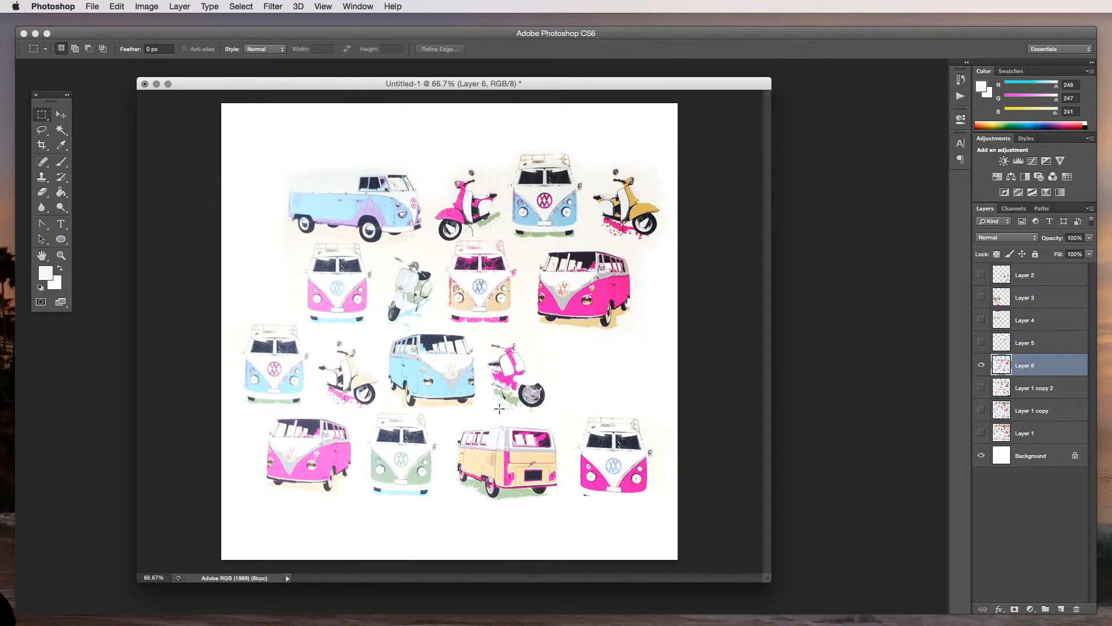
Place a scaled van copy into an empty spot with the Move tool and confirm it
{"action": "left_click", "coordinate": [60, 113]}
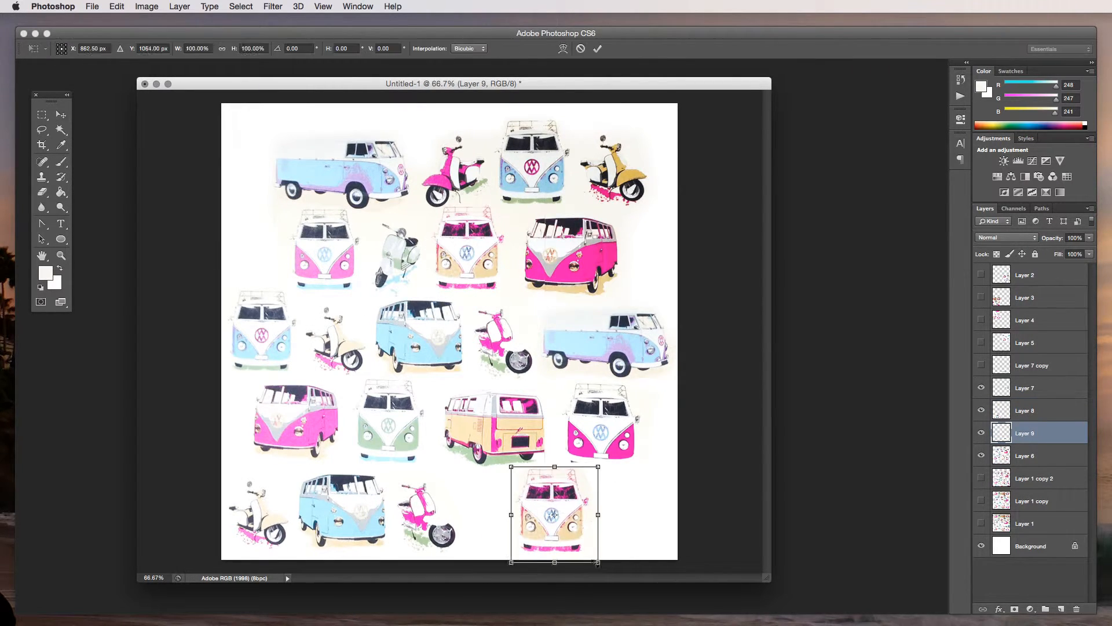
{"action": "left_click", "coordinate": [1024, 410]}
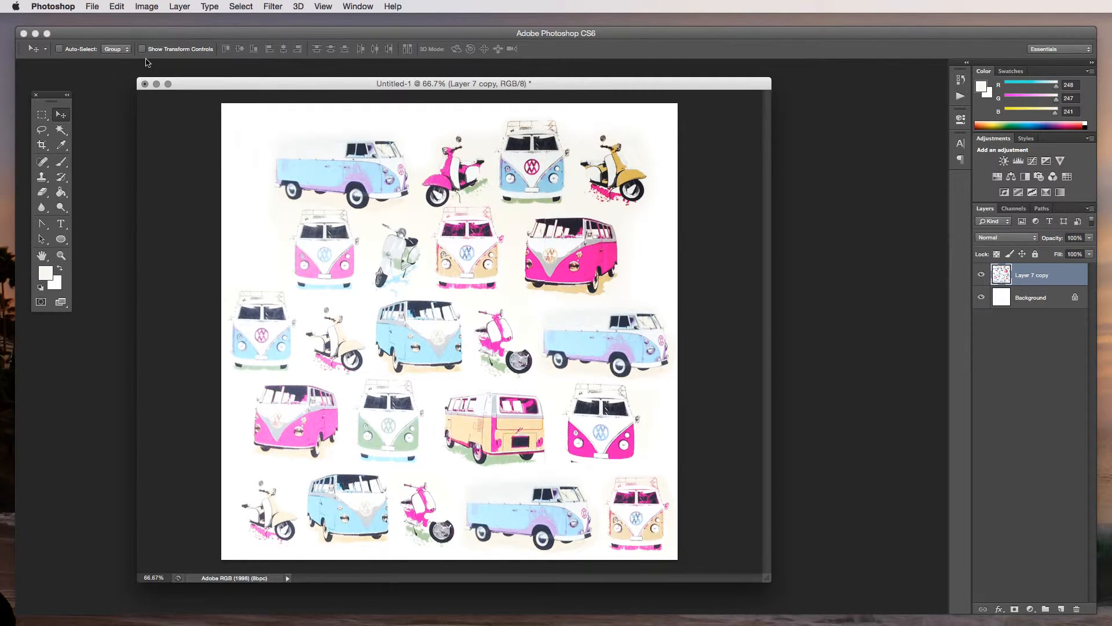
{"action": "mouse_move", "coordinate": [51, 137]}
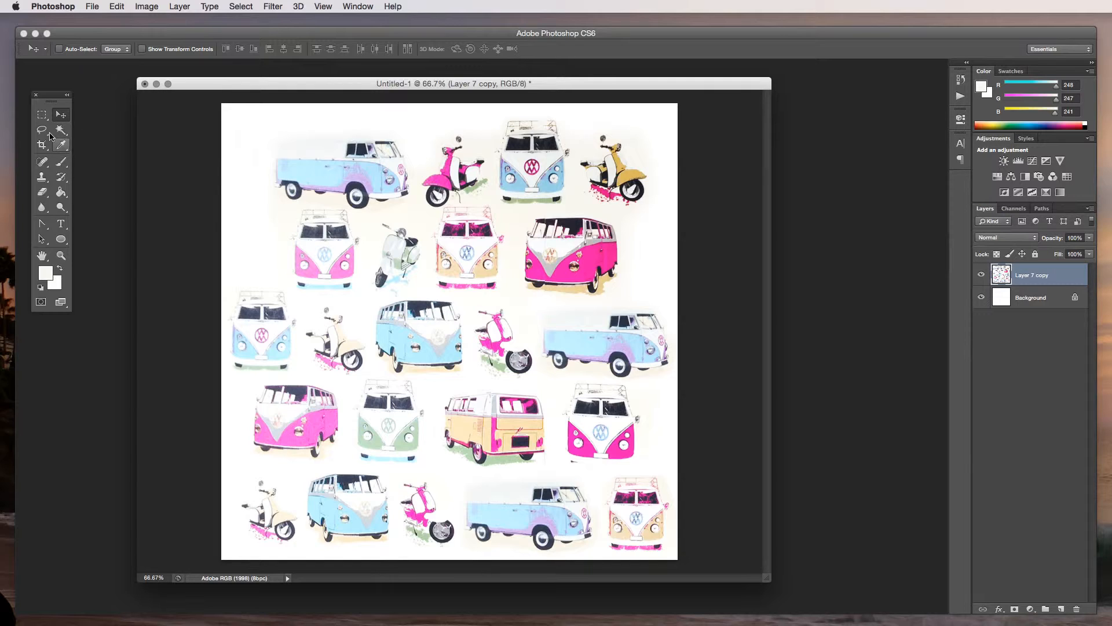
Select one pattern quarter with a fixed-size 590.5 px square Rectangular Marquee
{"action": "left_click", "coordinate": [42, 113]}
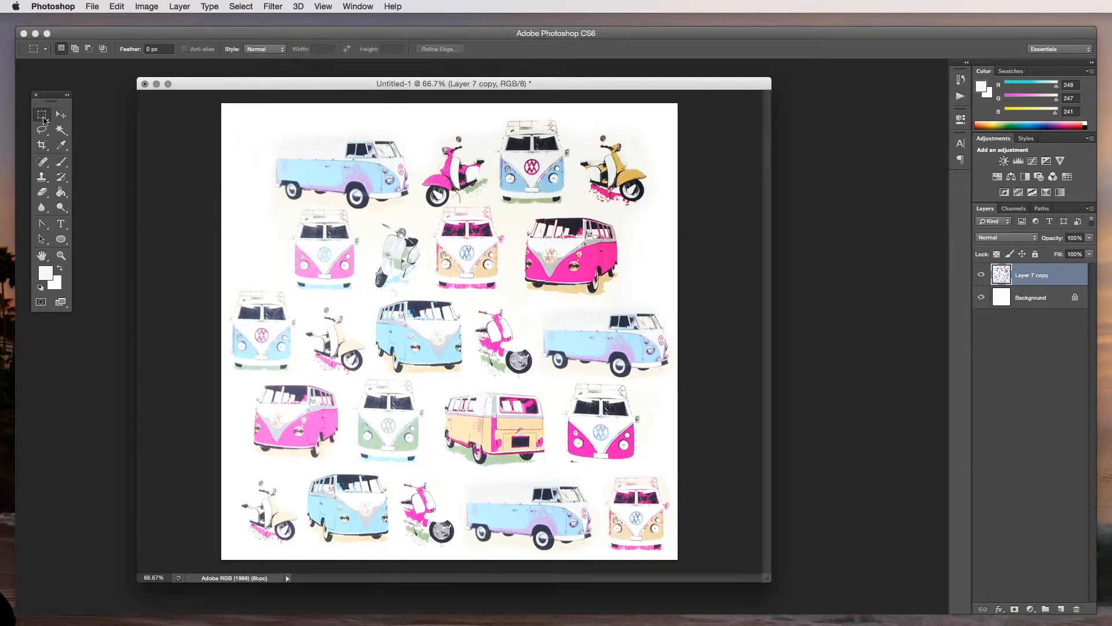
{"action": "left_click", "coordinate": [280, 49]}
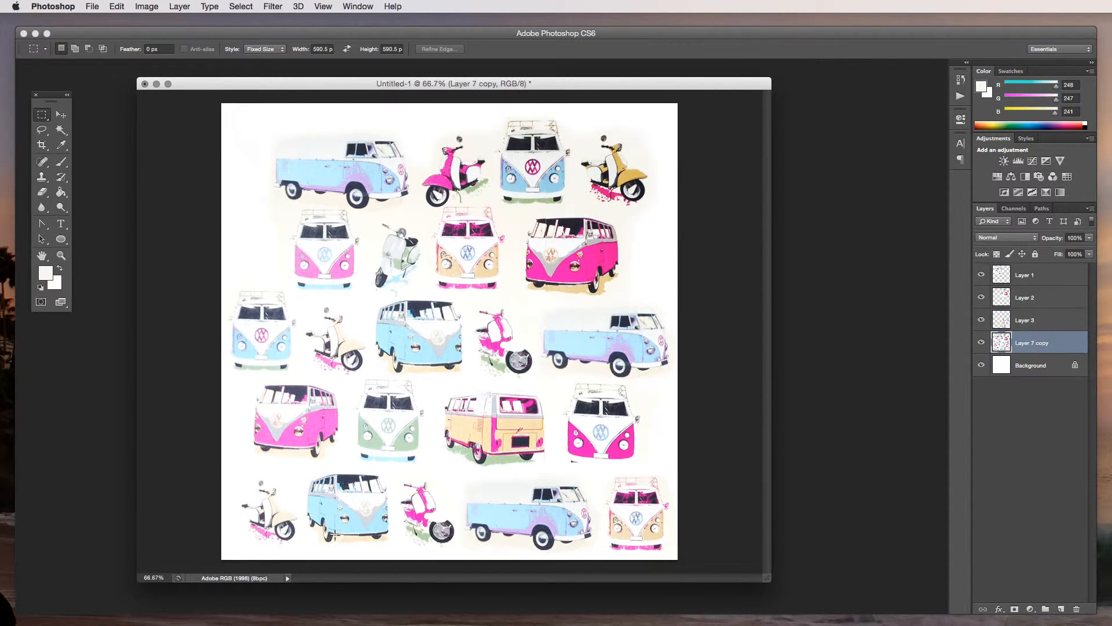
{"action": "left_click_drag", "start_coordinate": [221, 328], "coordinate": [448, 561]}
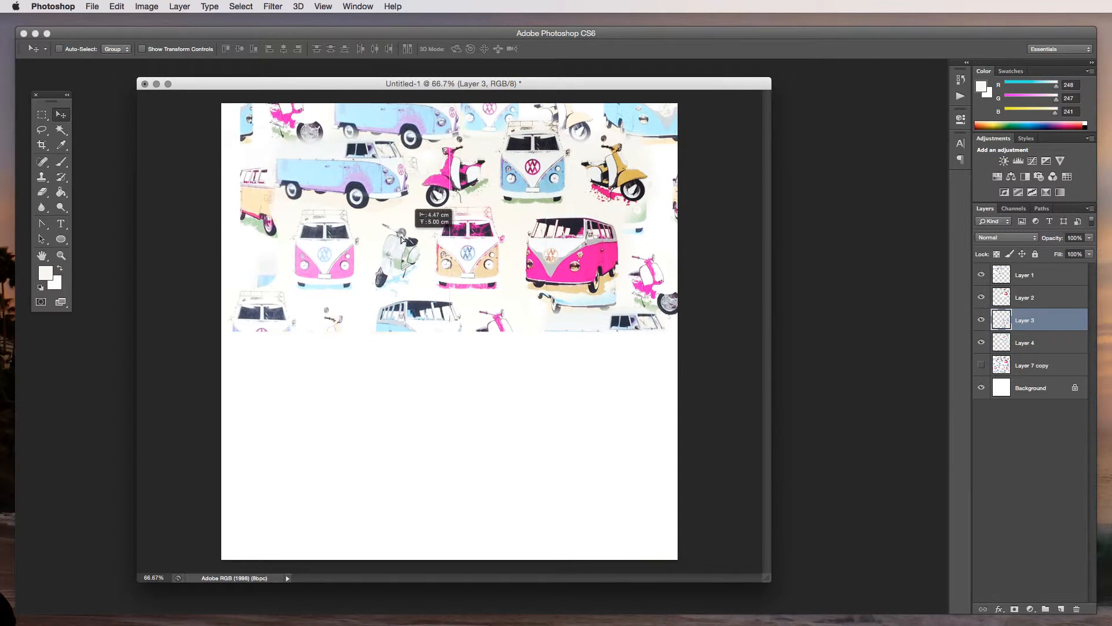
Drag the quadrant layers to opposite diagonal corners so the tile centre opens up
{"action": "left_click", "coordinate": [1024, 297]}
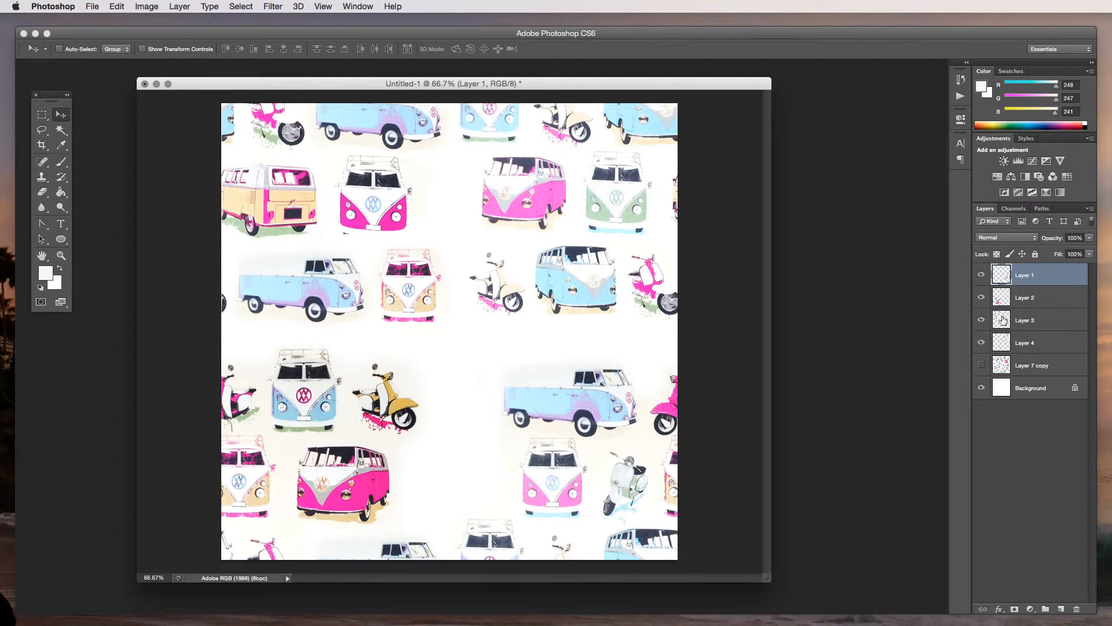
{"action": "left_click", "coordinate": [1024, 319]}
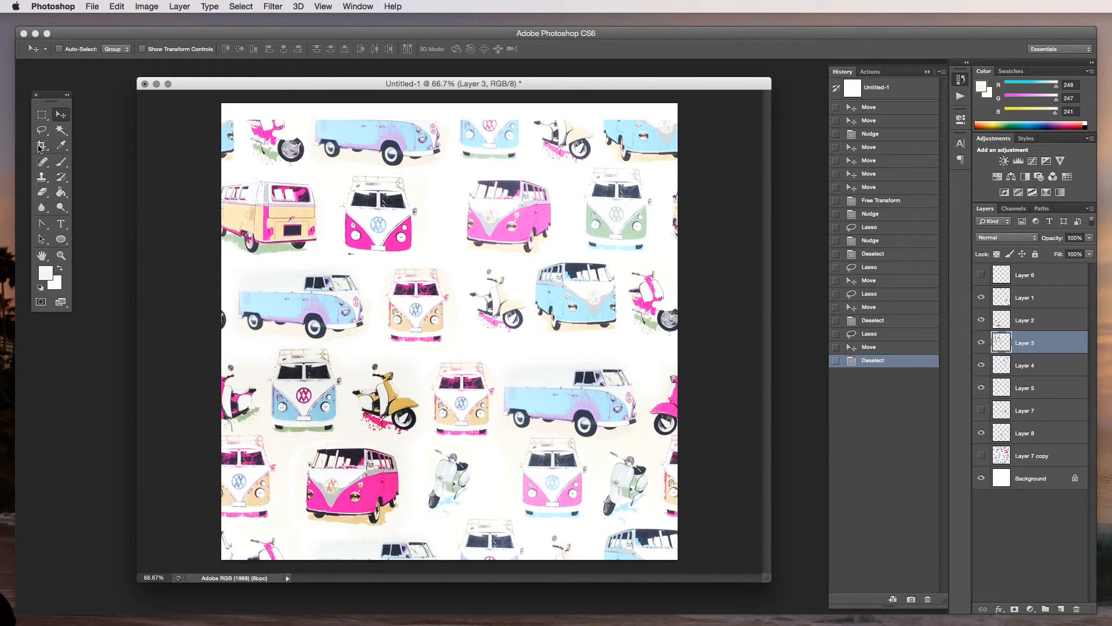
Merge the visible layers and bring up Save for Web with the PNG-24 preset
{"action": "left_click", "coordinate": [40, 144]}
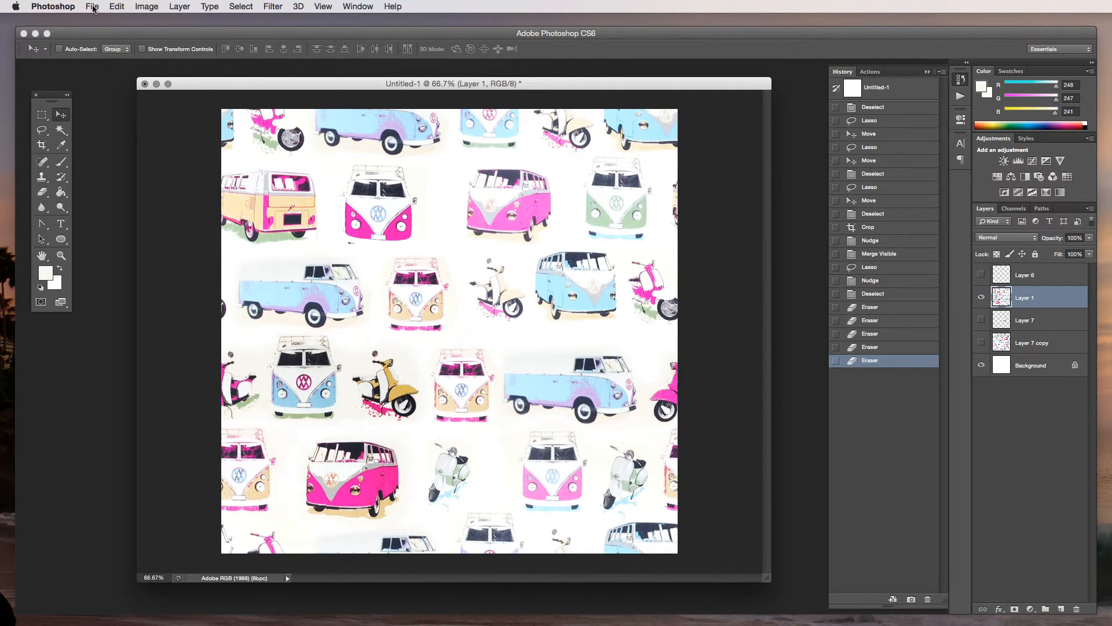
{"action": "left_click", "coordinate": [91, 5]}
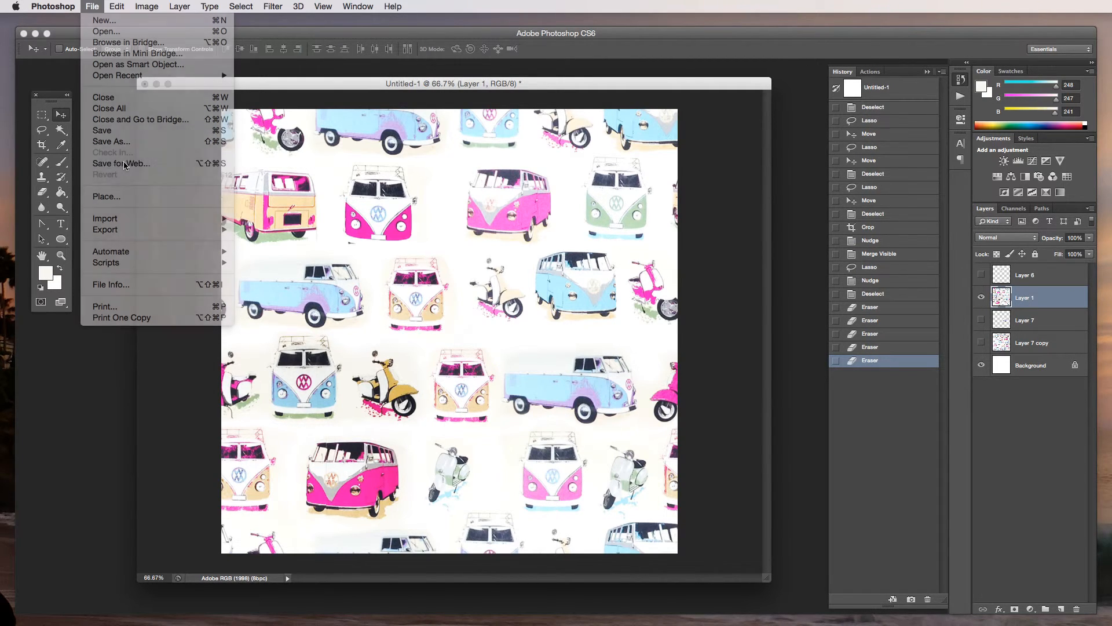
{"action": "left_click", "coordinate": [120, 163]}
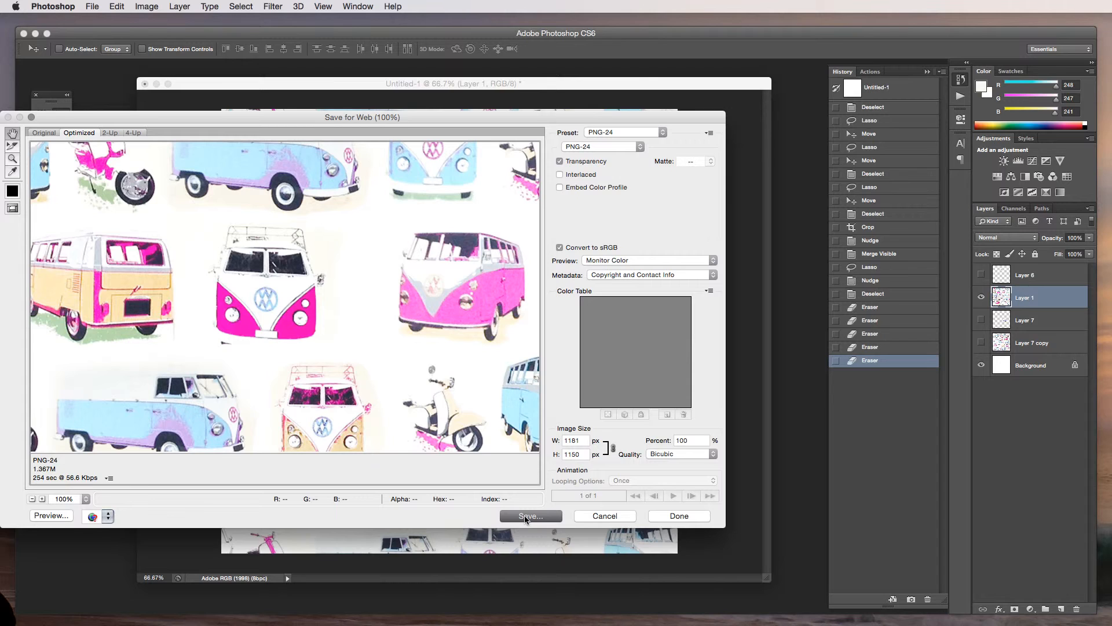